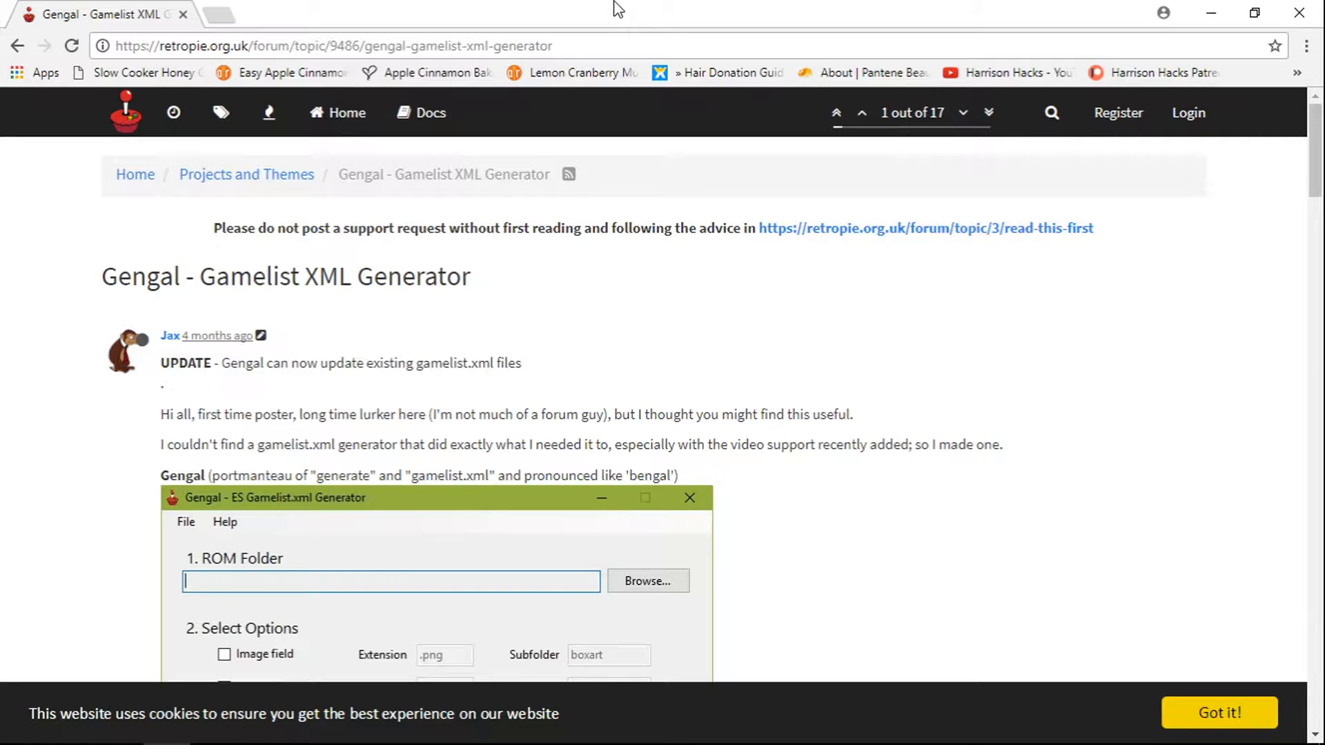
pyautogui.moveTo(524, 8)
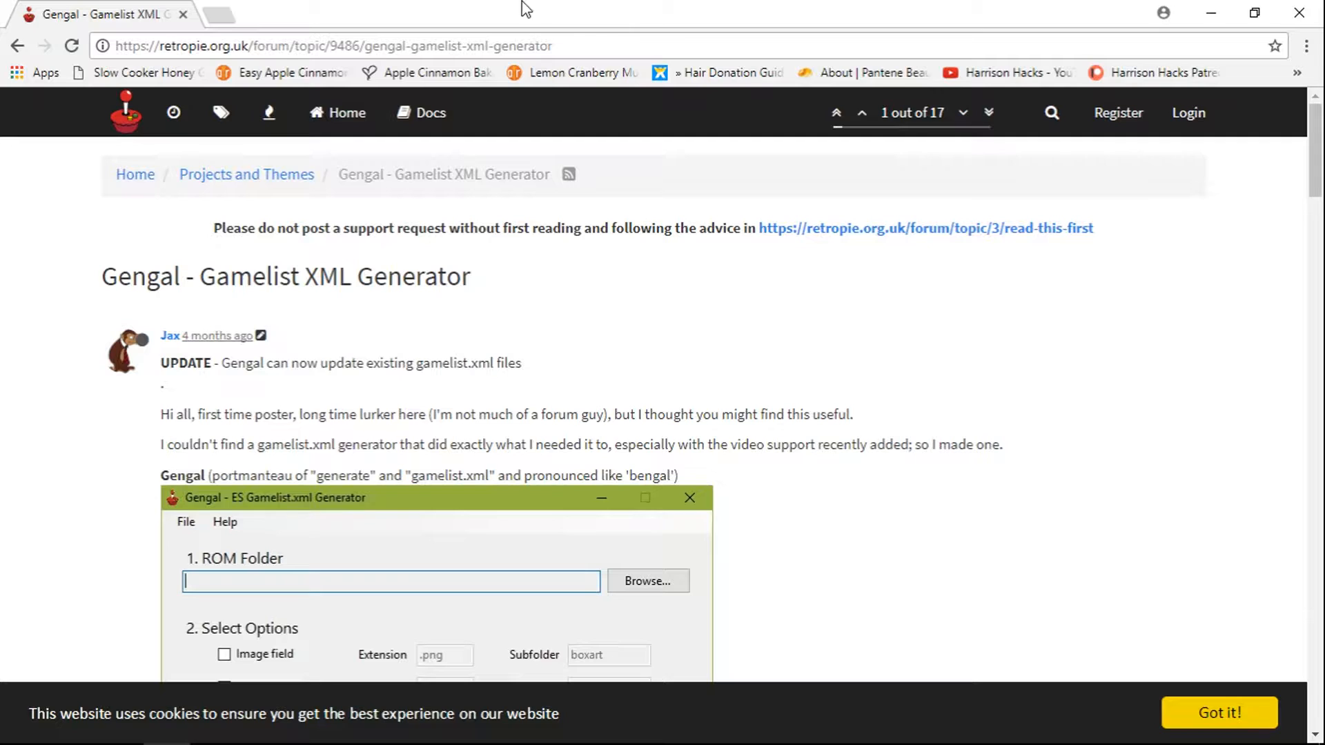
pyautogui.moveTo(137, 306)
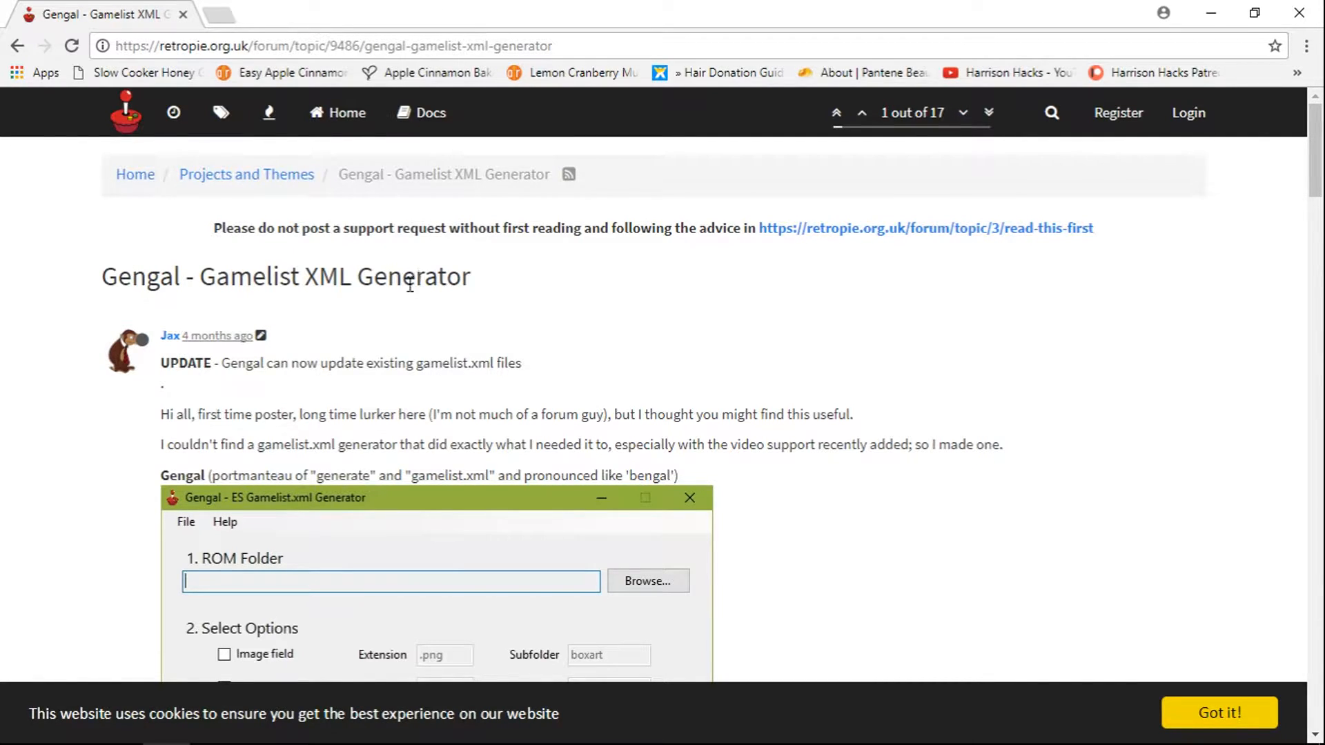
pyautogui.moveTo(135, 320)
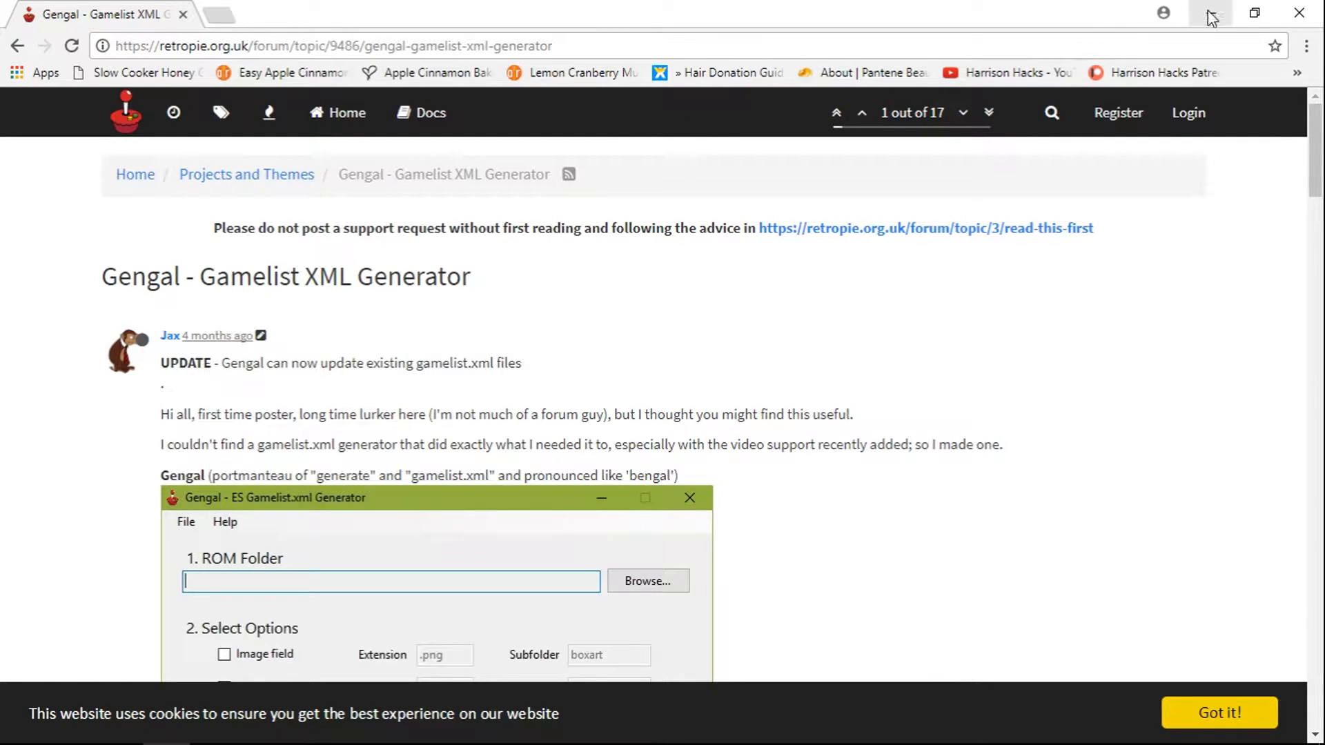
# Step: Minimize Chrome, open the desktop Gengal folder, and select the Gengal application
pyautogui.click(1210, 14)
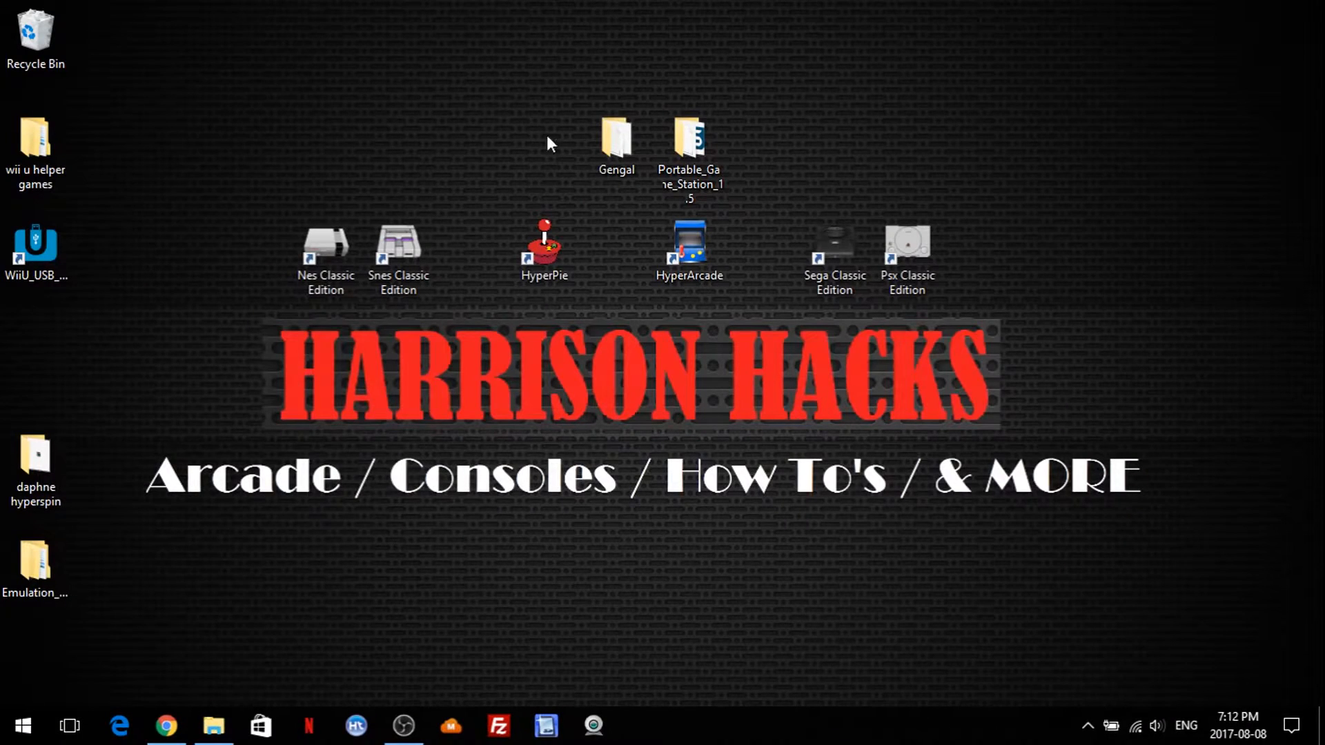
pyautogui.click(616, 143)
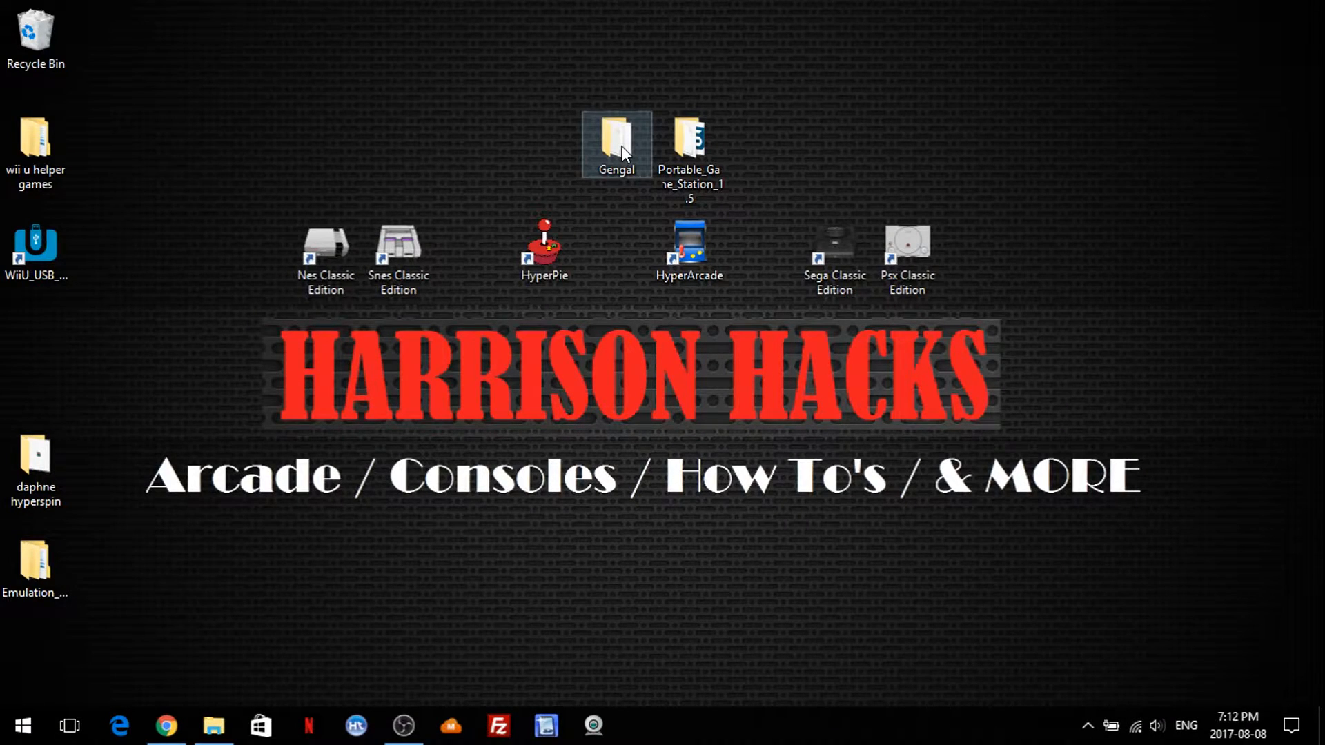
pyautogui.doubleClick(616, 145)
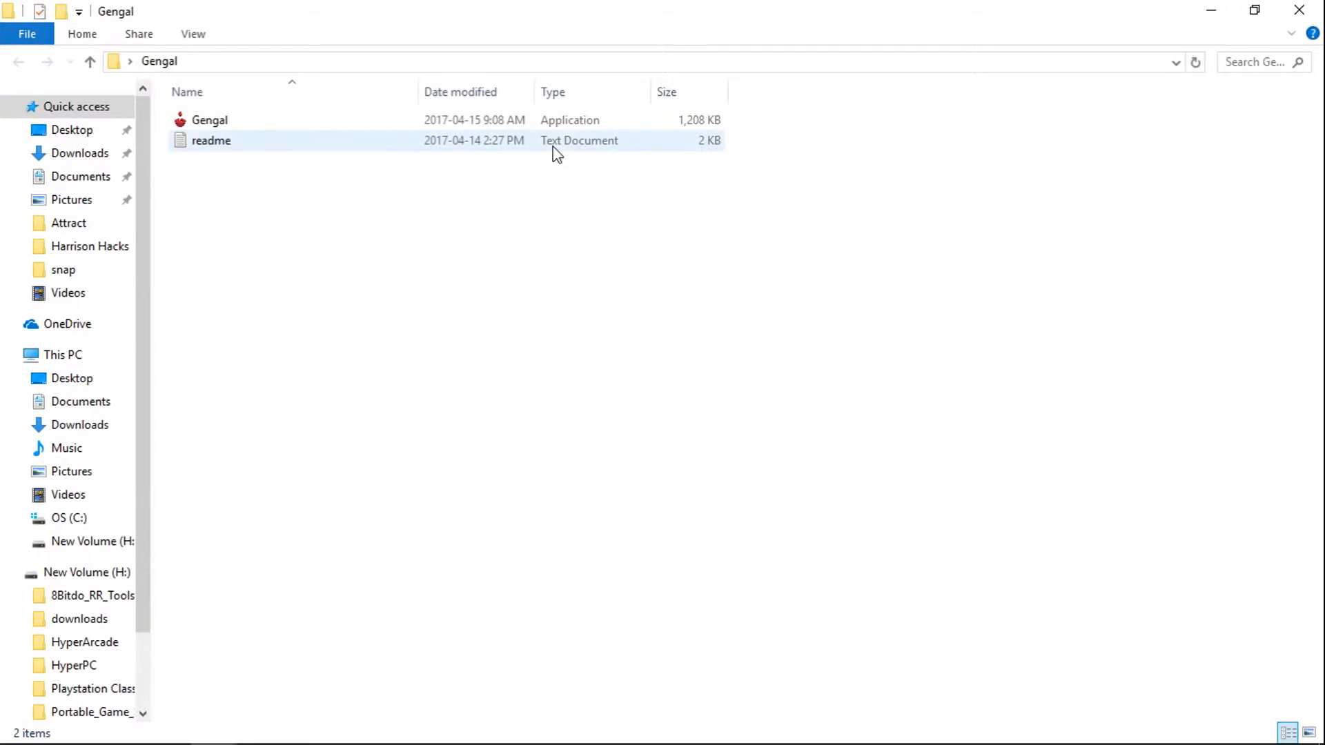
pyautogui.click(209, 120)
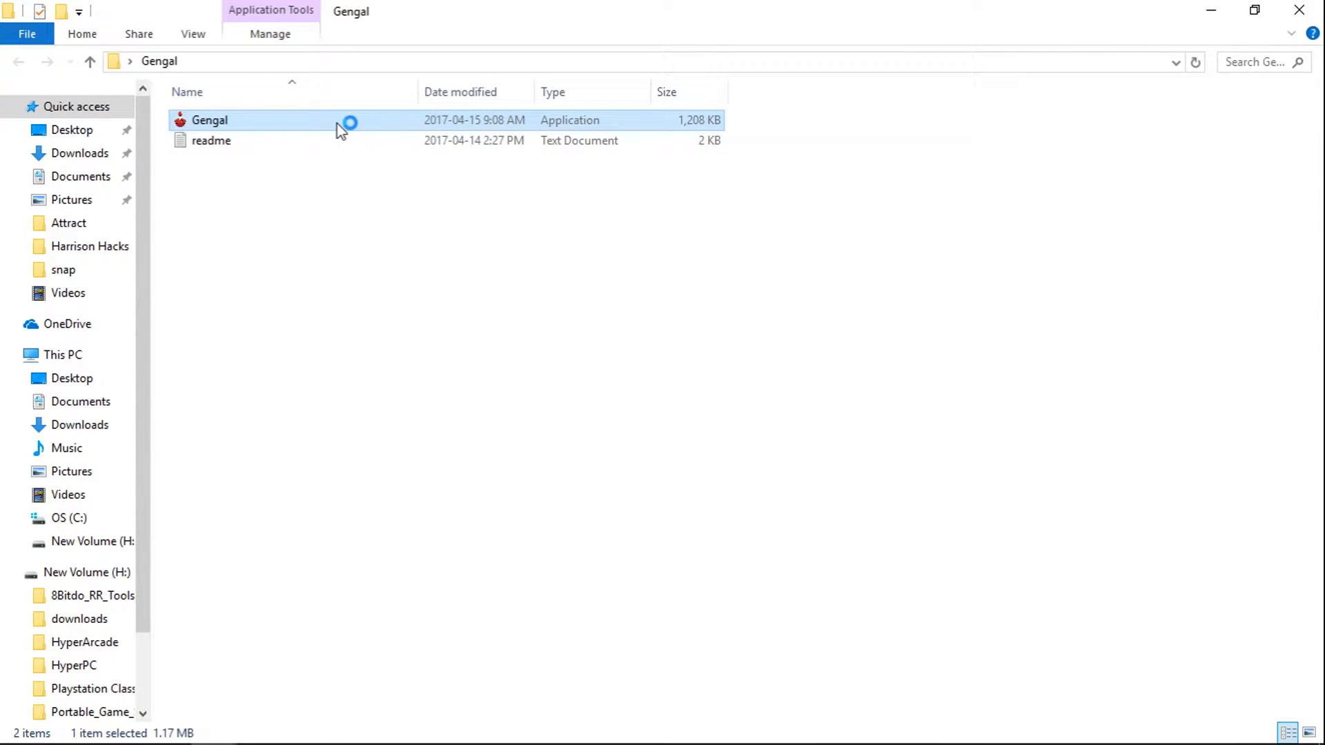
pyautogui.moveTo(339, 129)
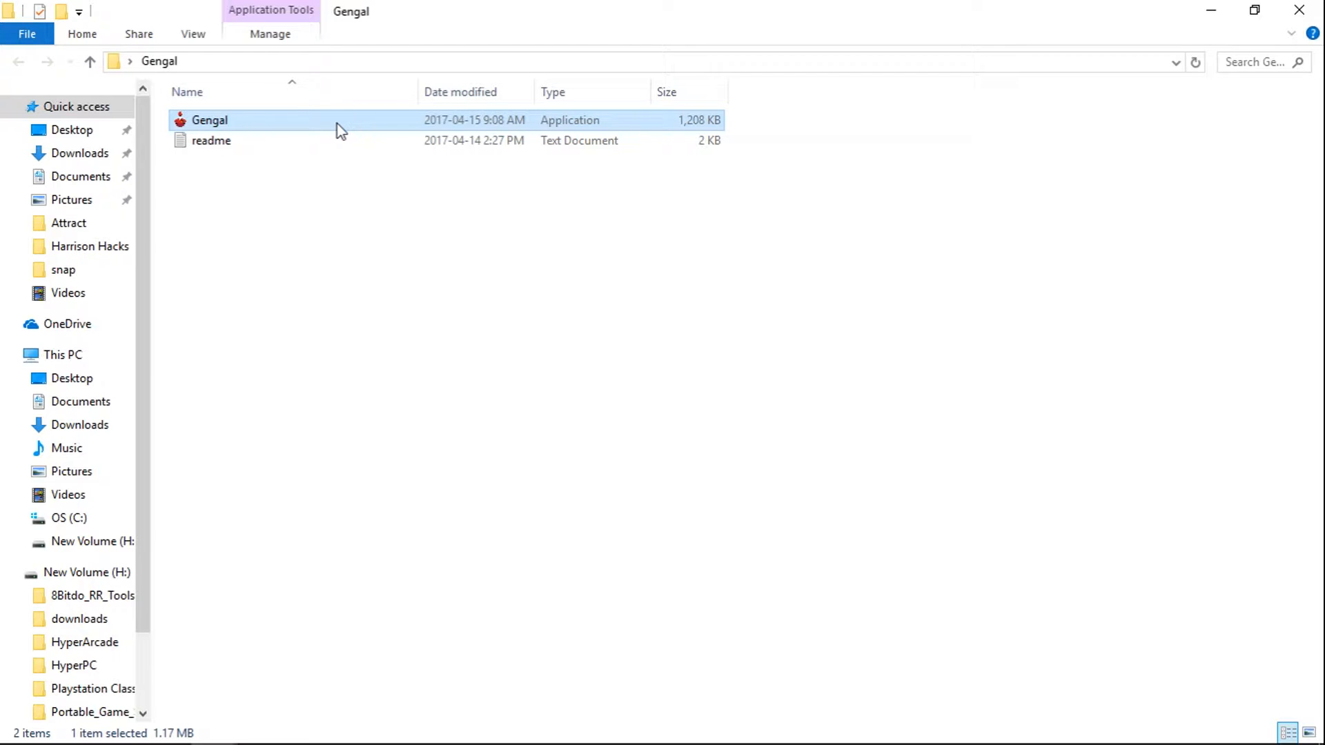
# Step: Launch Gengal.exe and toggle Tools > Suffix Mode on, then back off
pyautogui.doubleClick(210, 119)
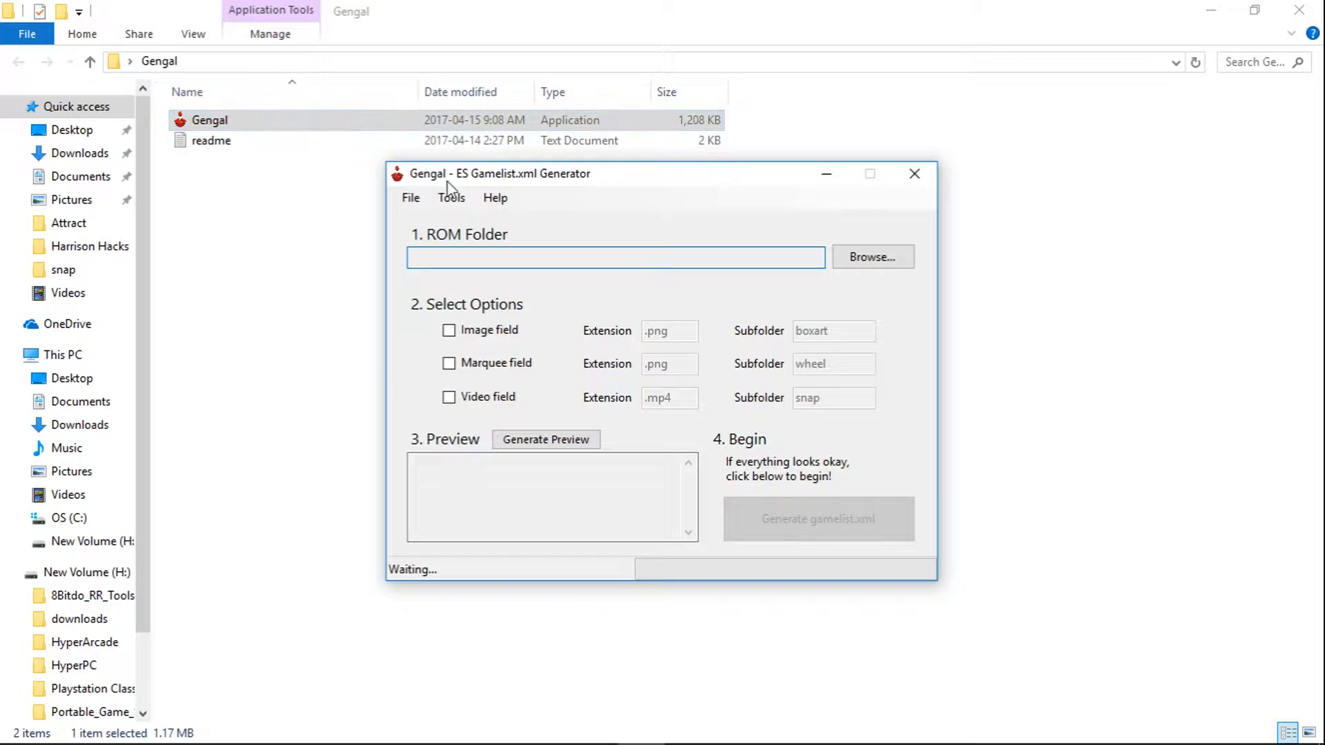
pyautogui.click(450, 196)
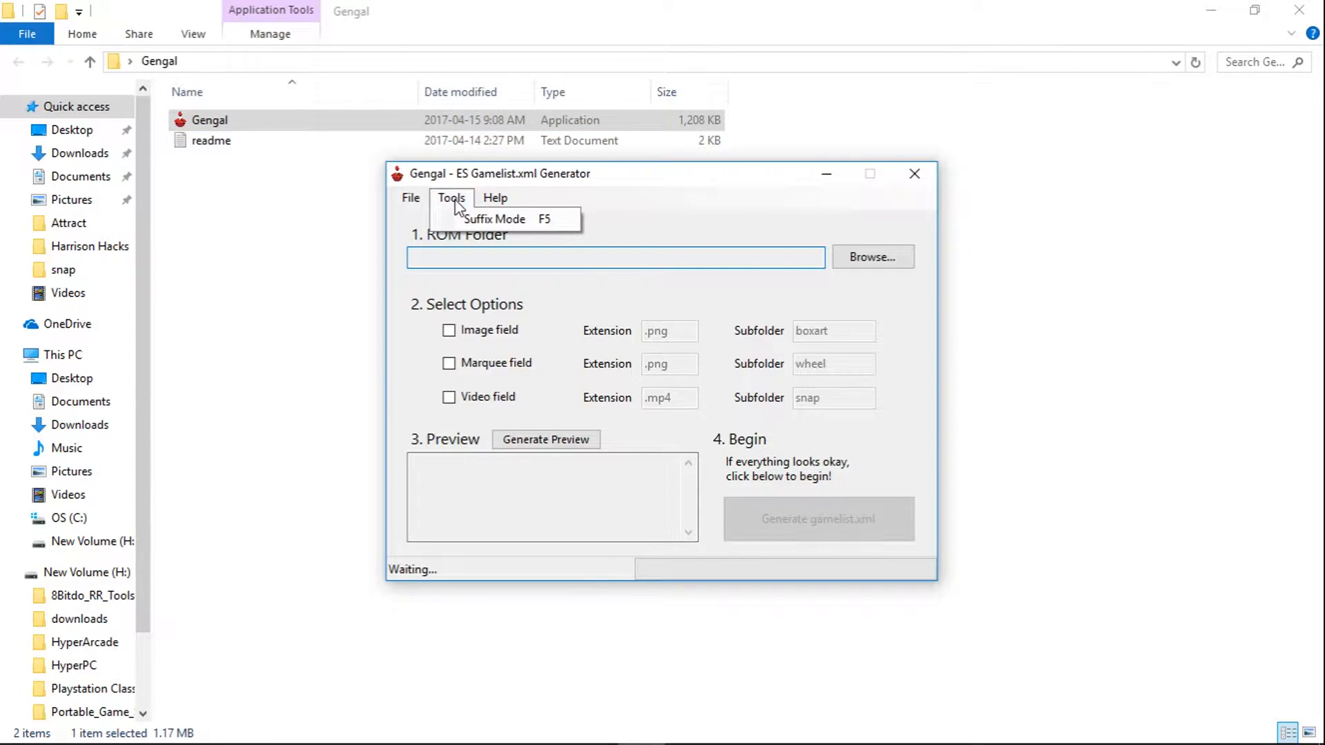
pyautogui.moveTo(494, 219)
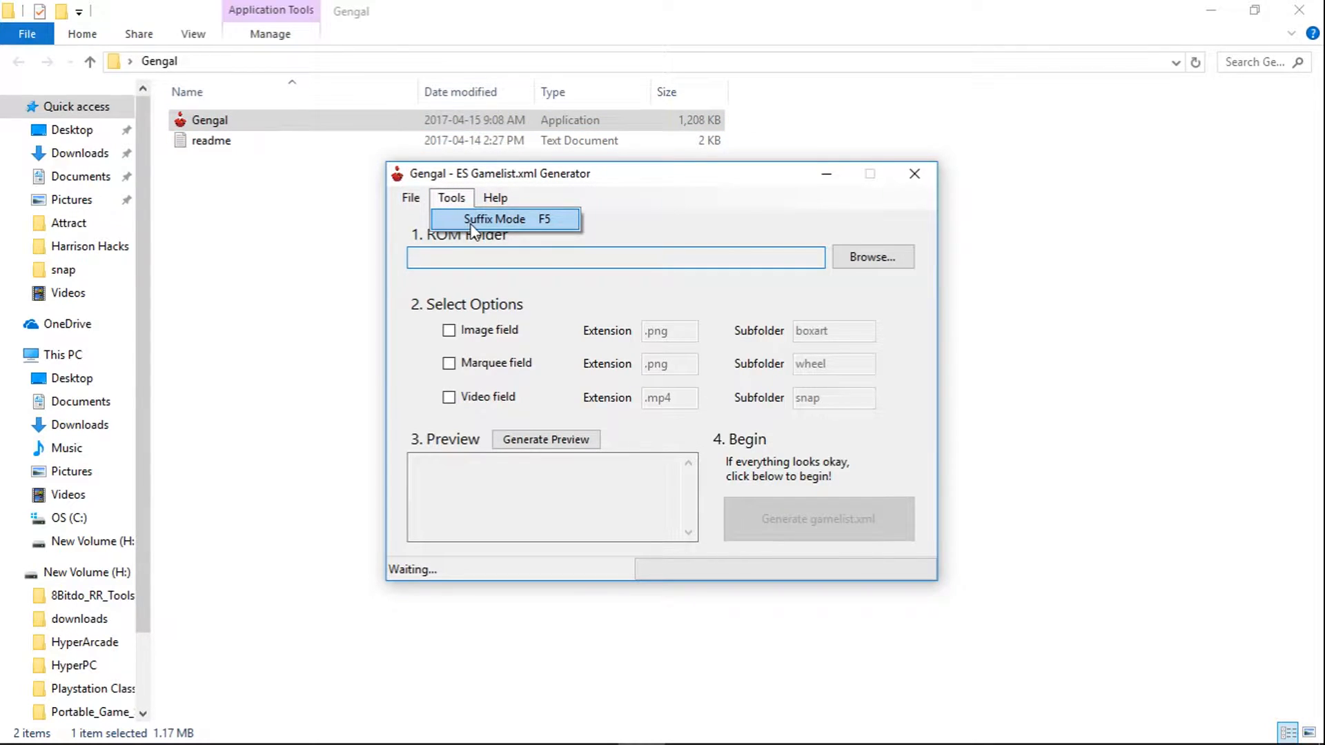
pyautogui.click(493, 218)
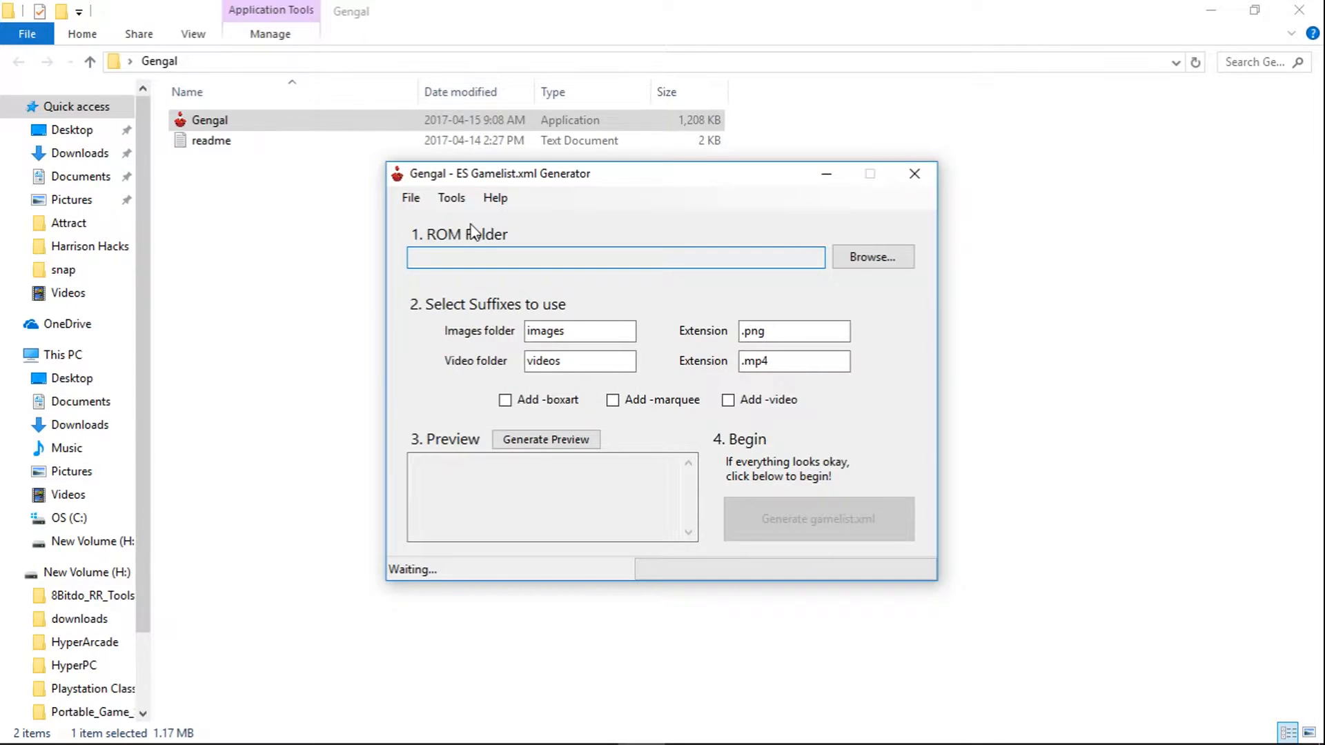
pyautogui.click(450, 198)
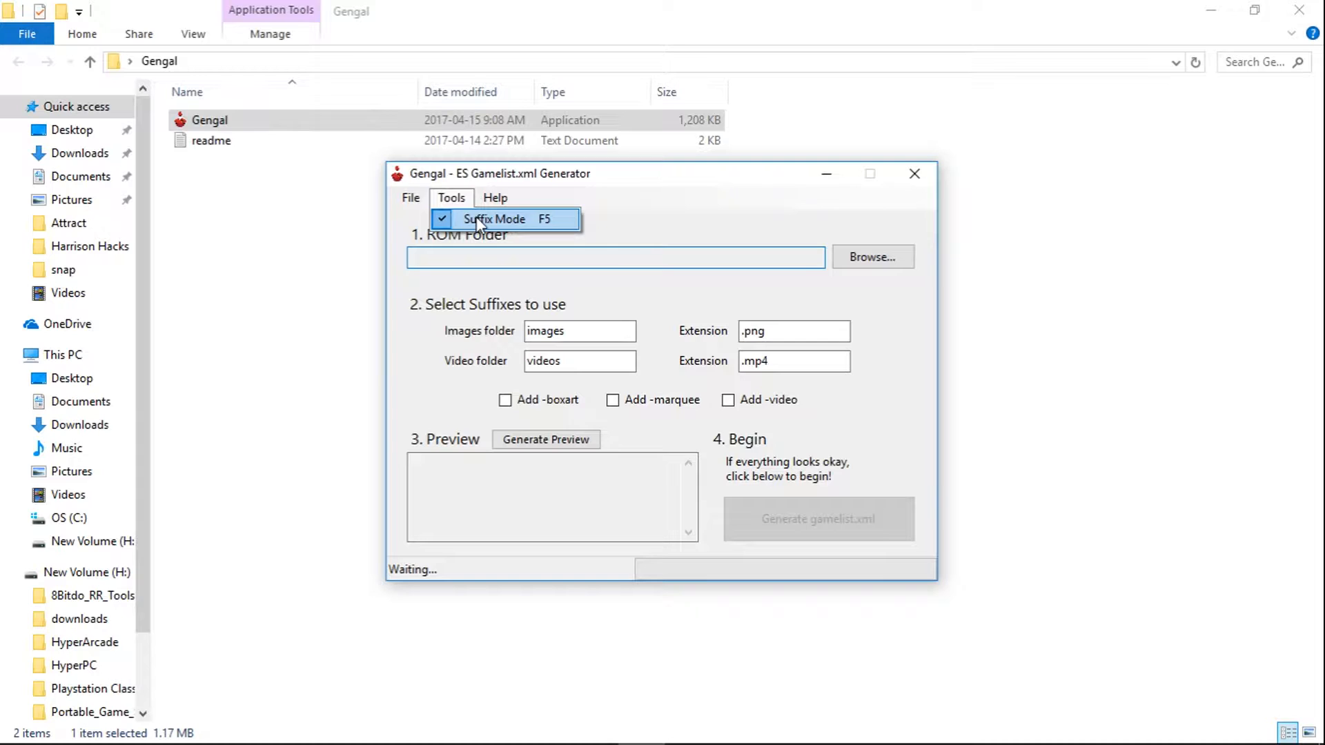
pyautogui.click(494, 219)
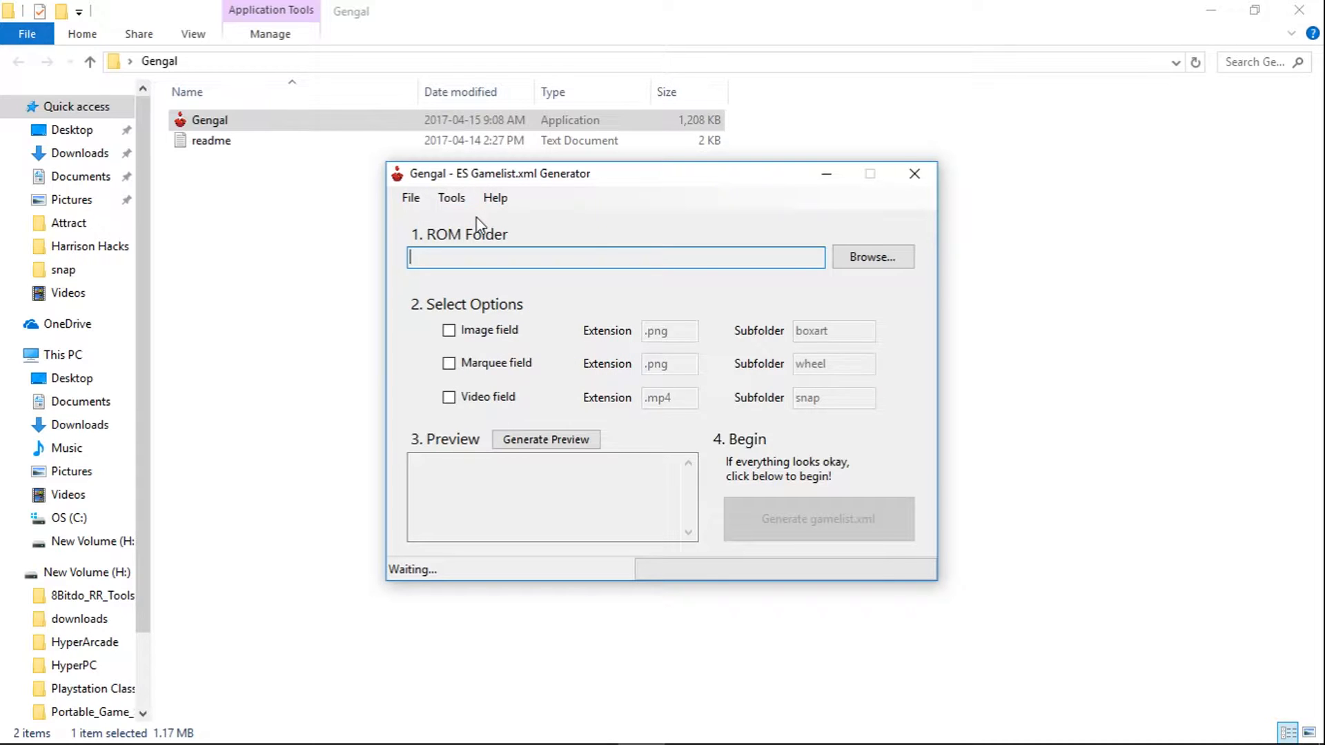
pyautogui.moveTo(872, 257)
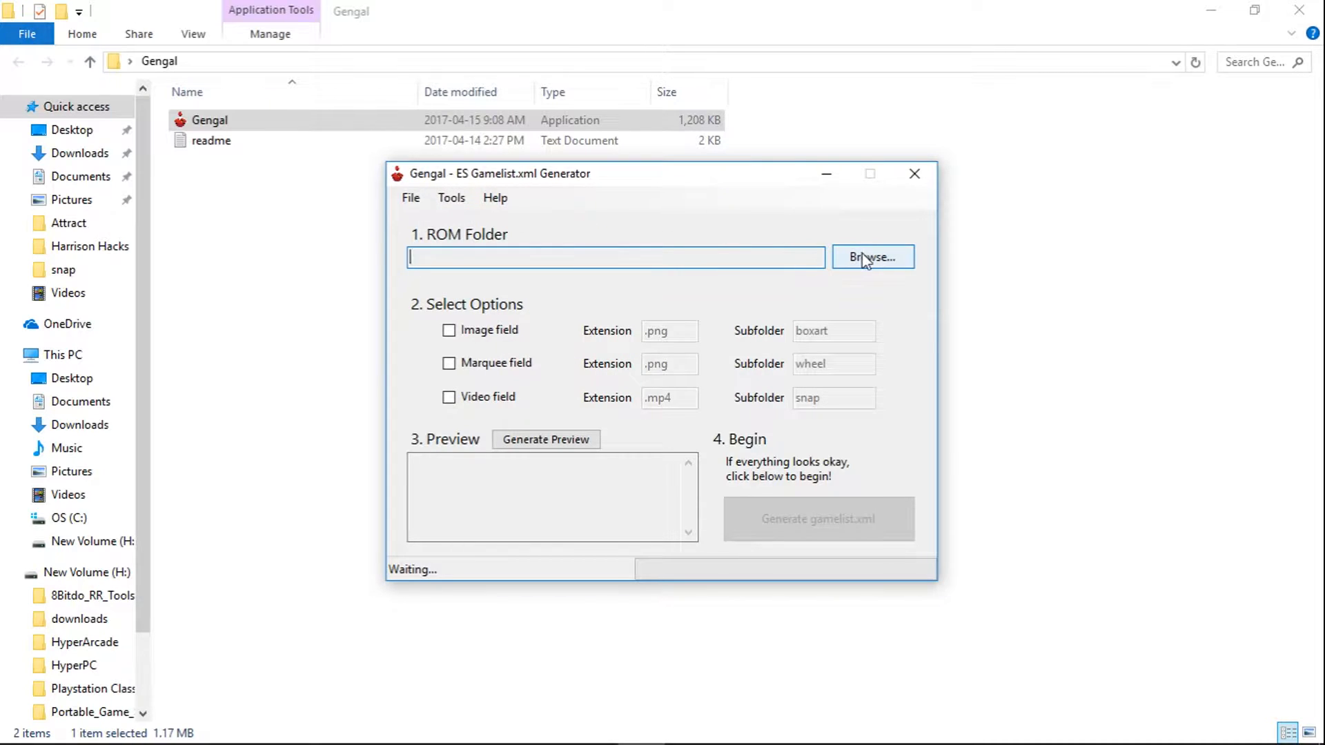
# Step: Browse to Portable_Game_Station_1.5 > .emulationstation > roms > daphne as the ROM folder
pyautogui.click(873, 257)
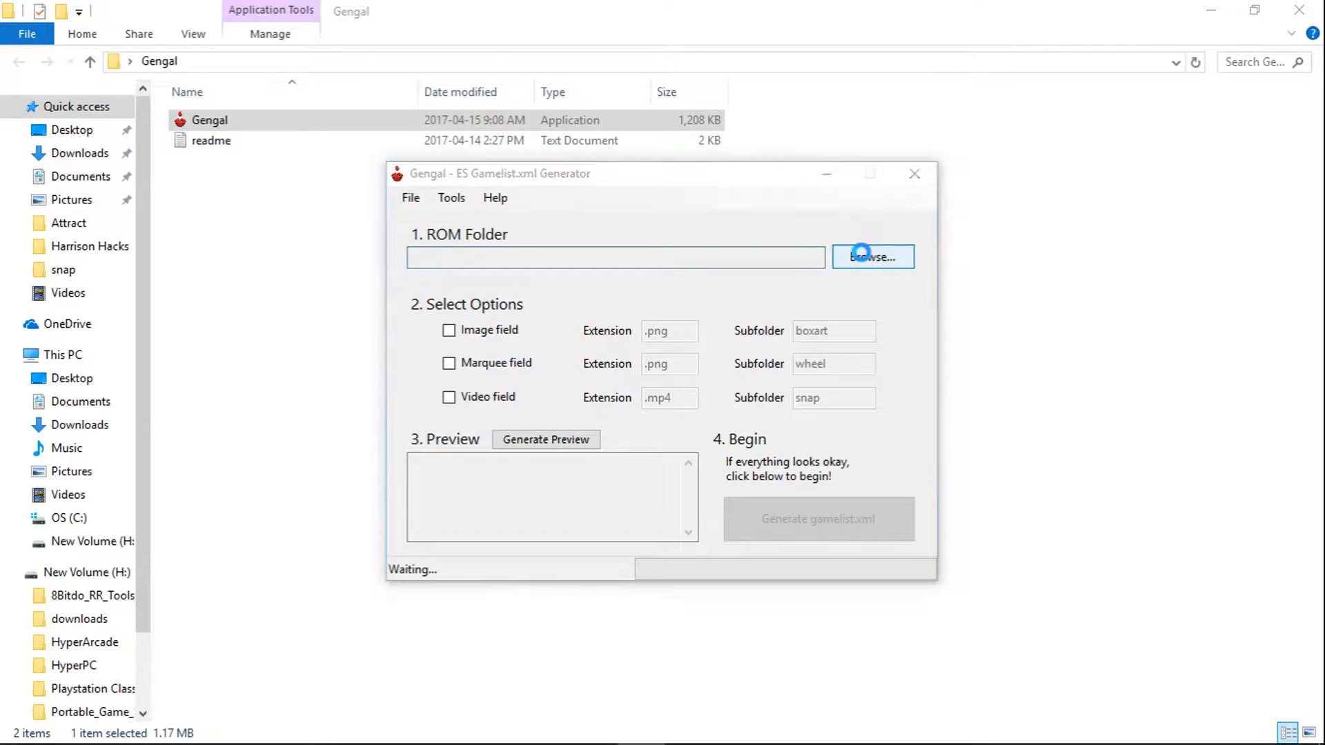
pyautogui.click(872, 257)
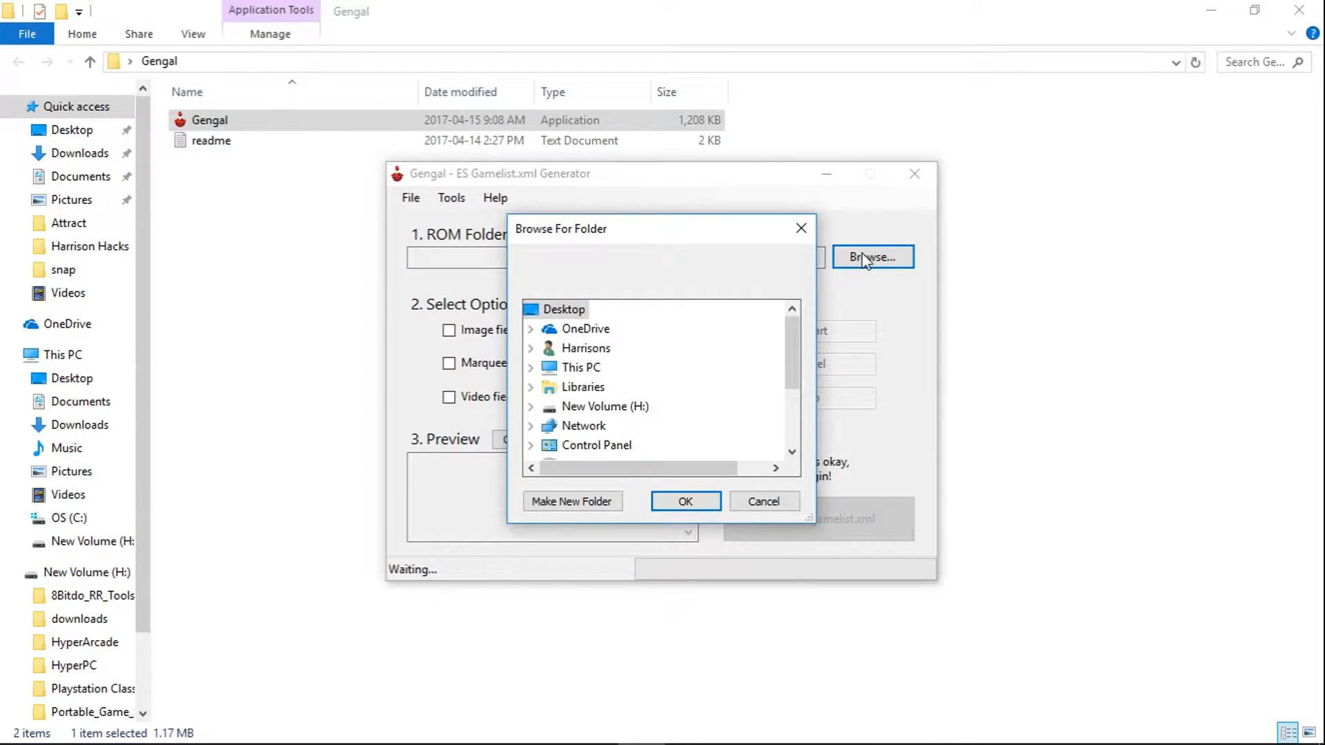
pyautogui.moveTo(796, 316)
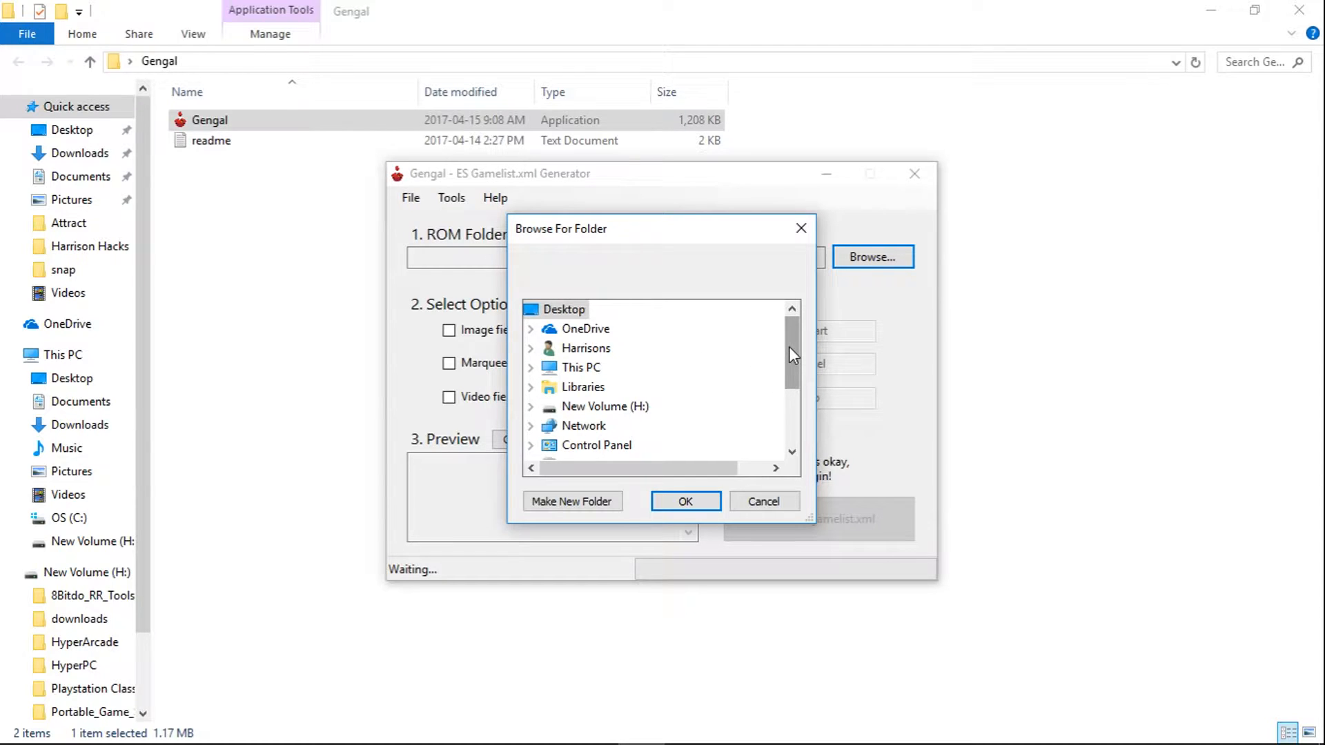
pyautogui.scroll(-3)
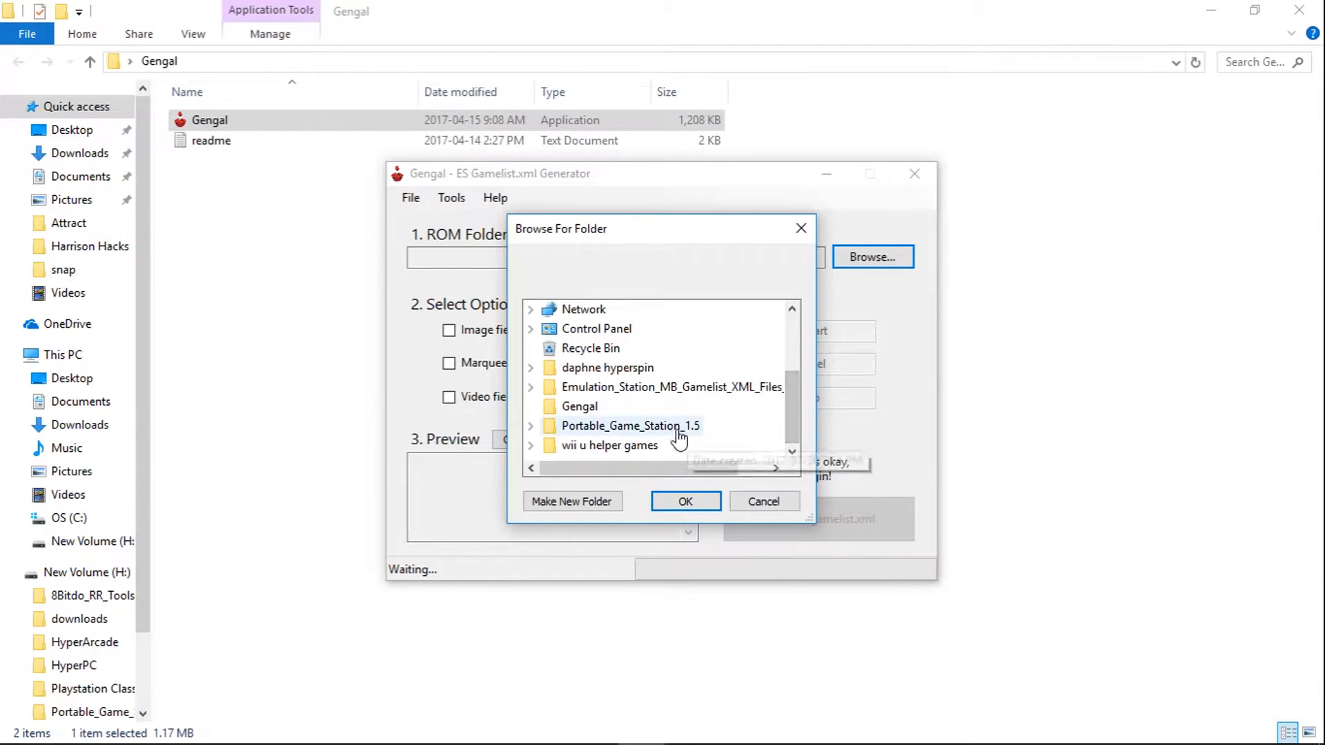
pyautogui.click(530, 425)
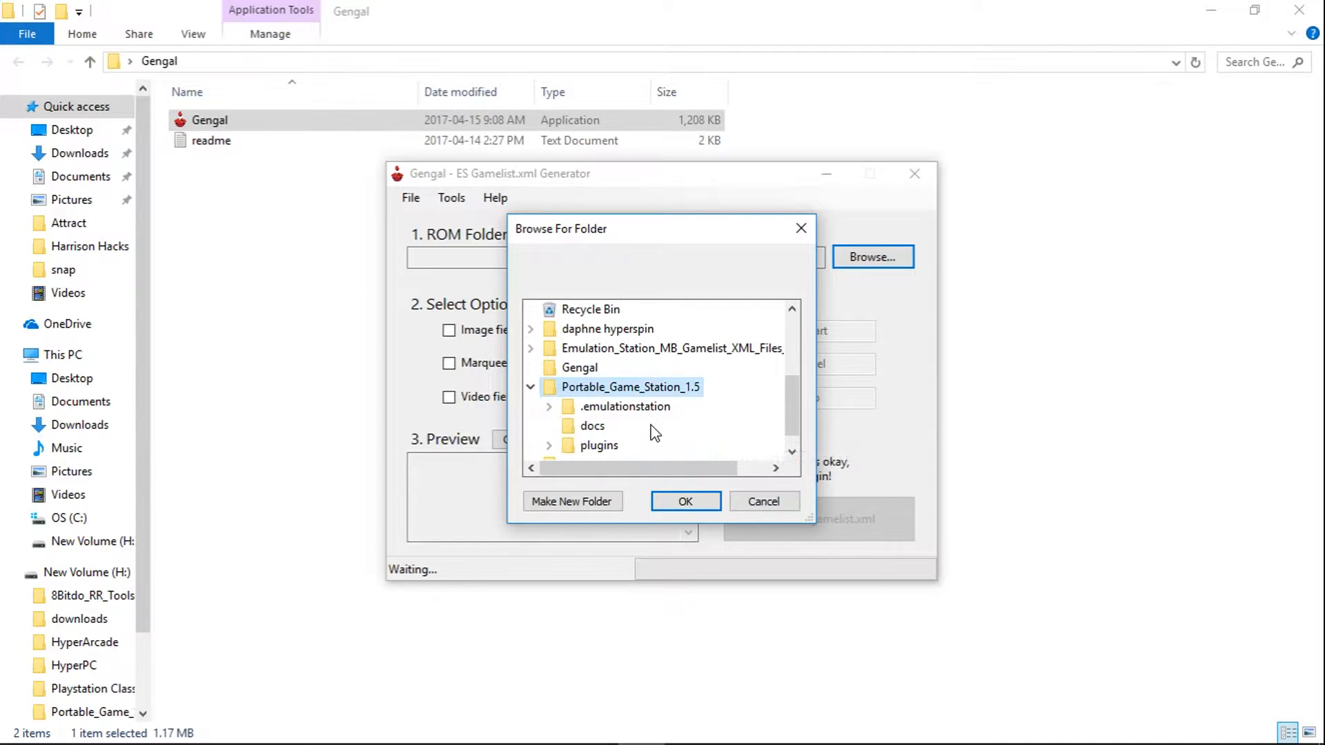
pyautogui.click(549, 406)
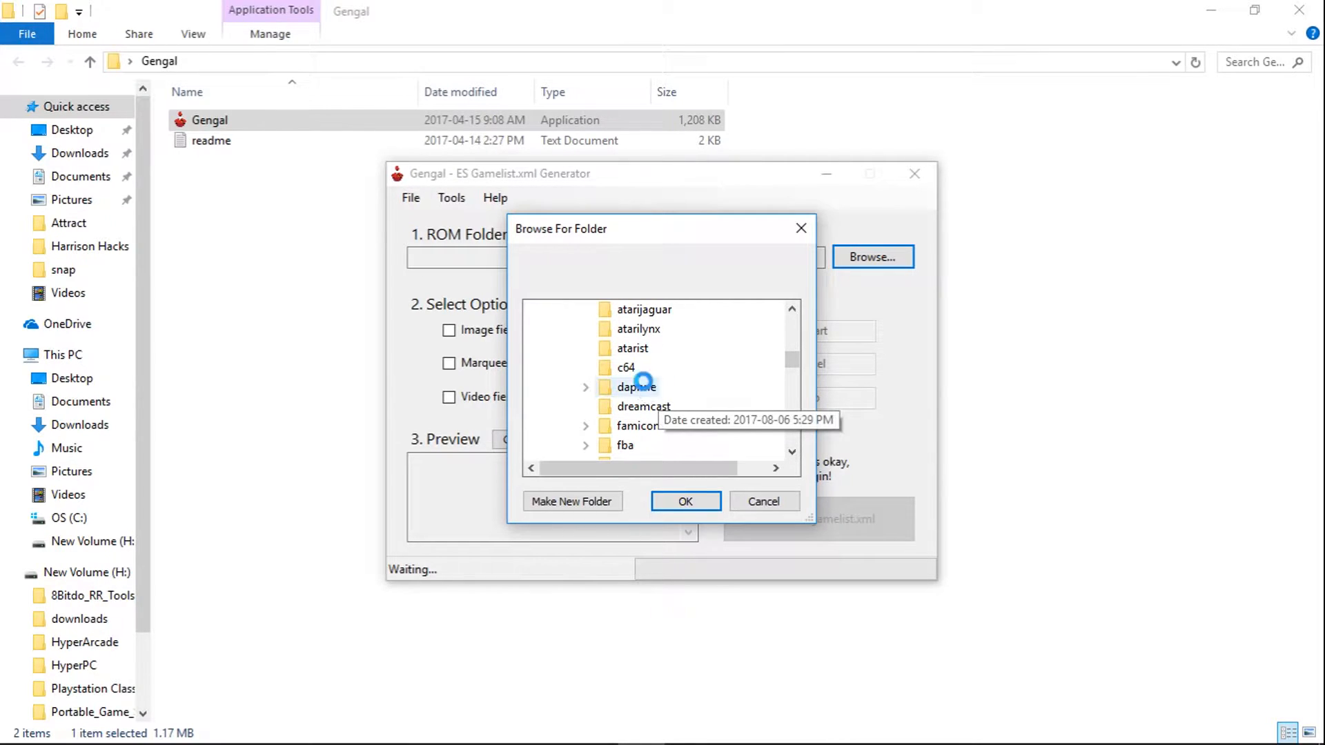
pyautogui.click(584, 386)
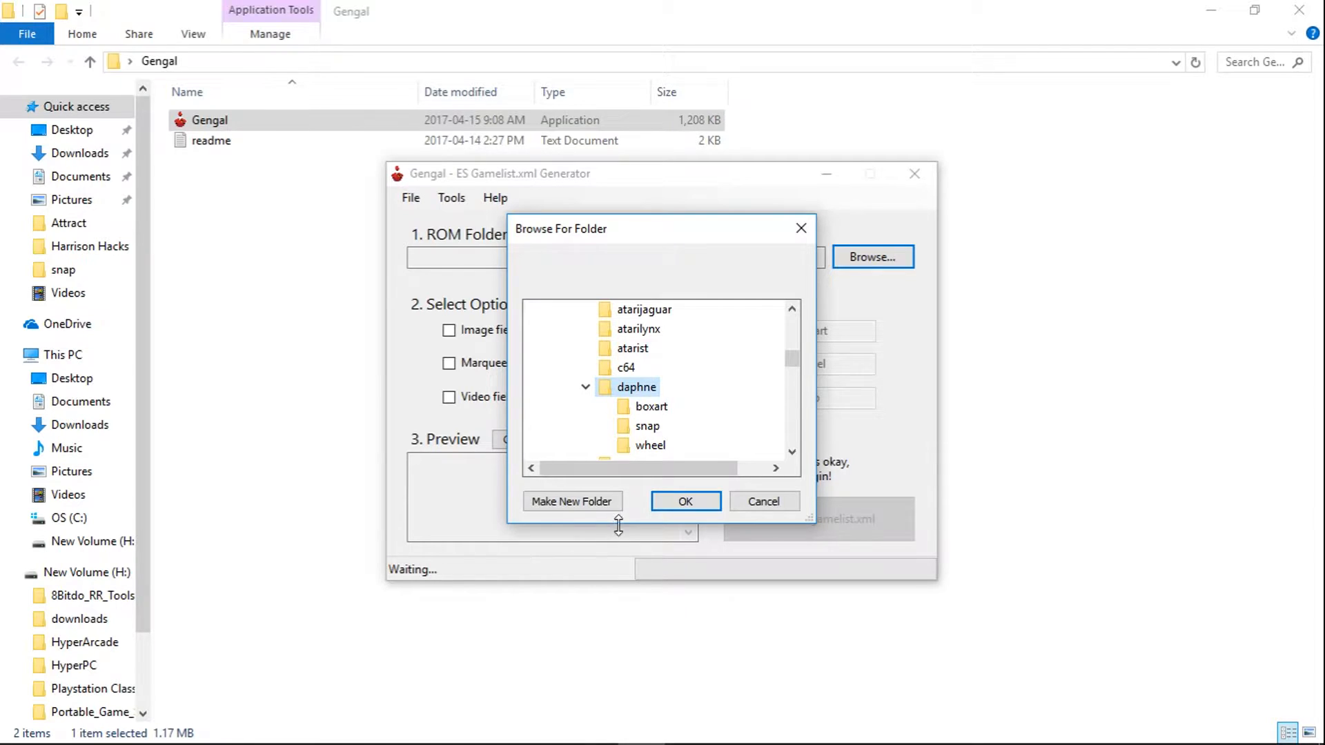
pyautogui.click(686, 501)
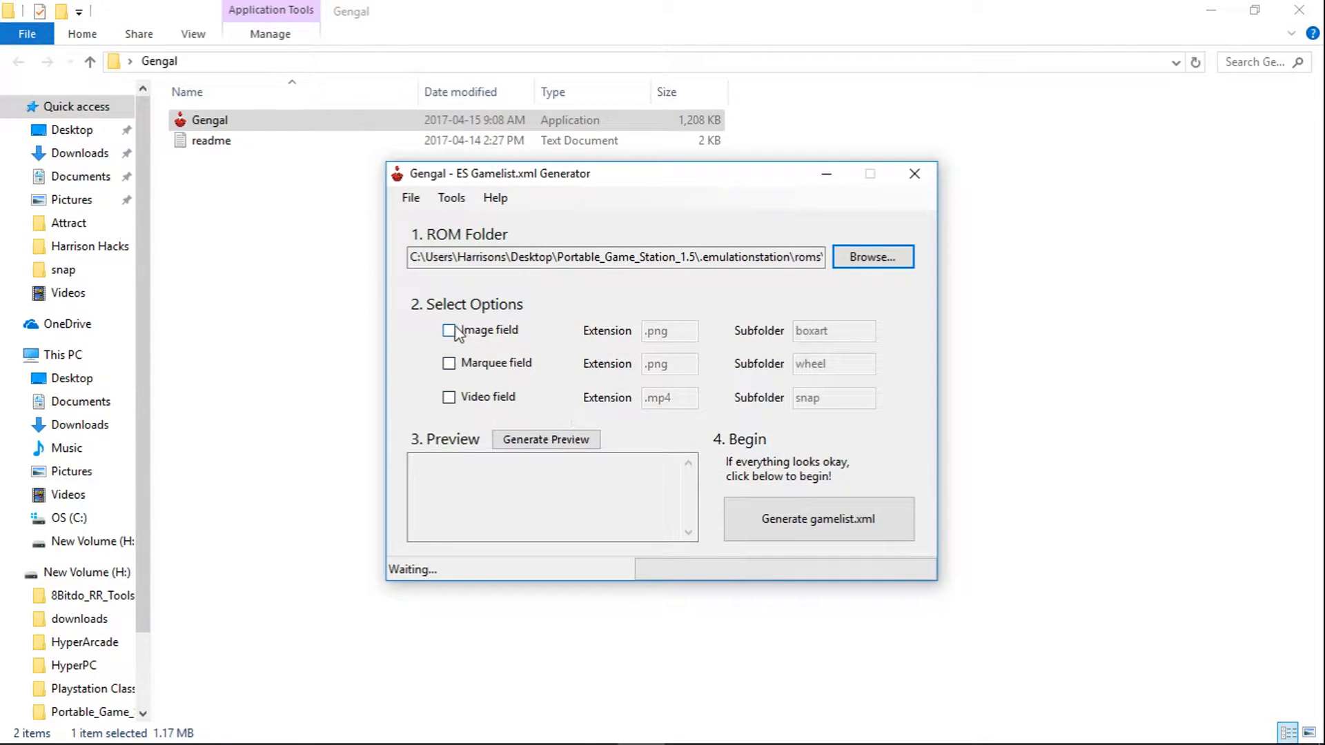
# Step: Enable Image (boxart), Marquee (wheel) and Video (snap) fields
pyautogui.click(448, 329)
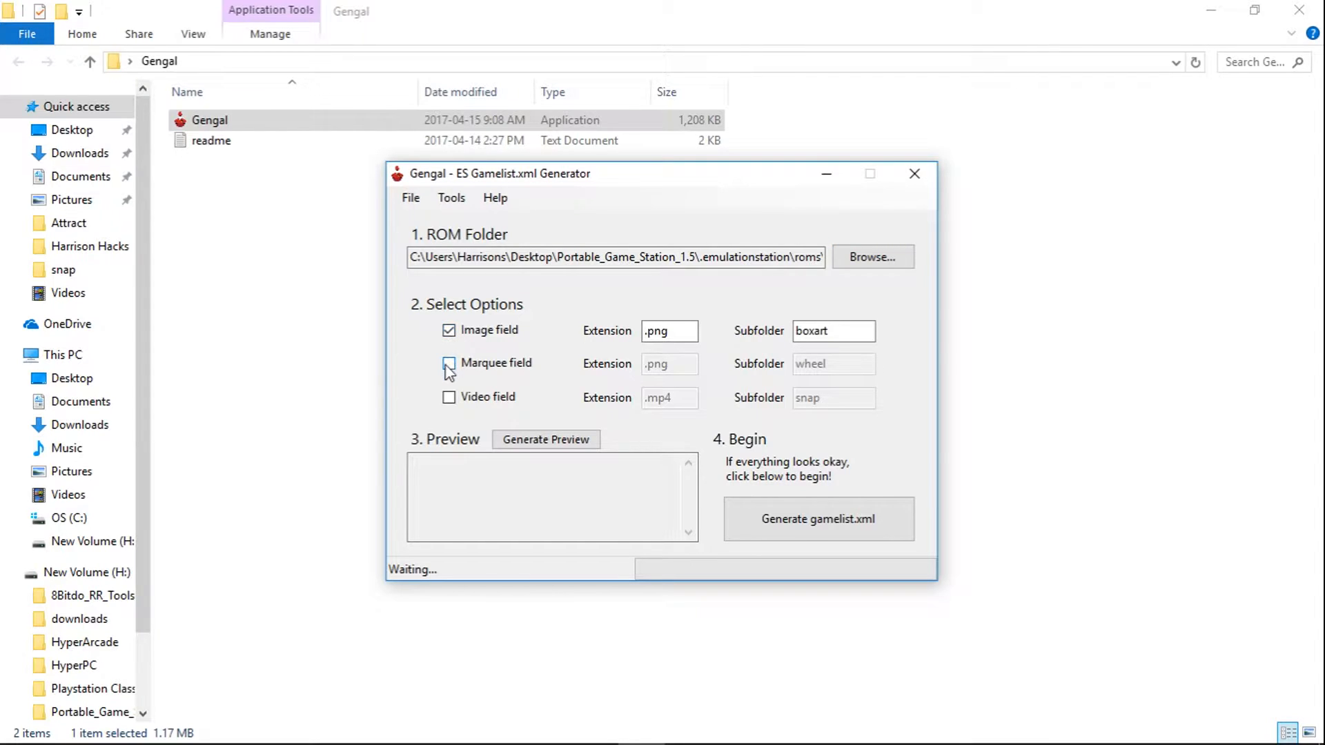
pyautogui.click(448, 363)
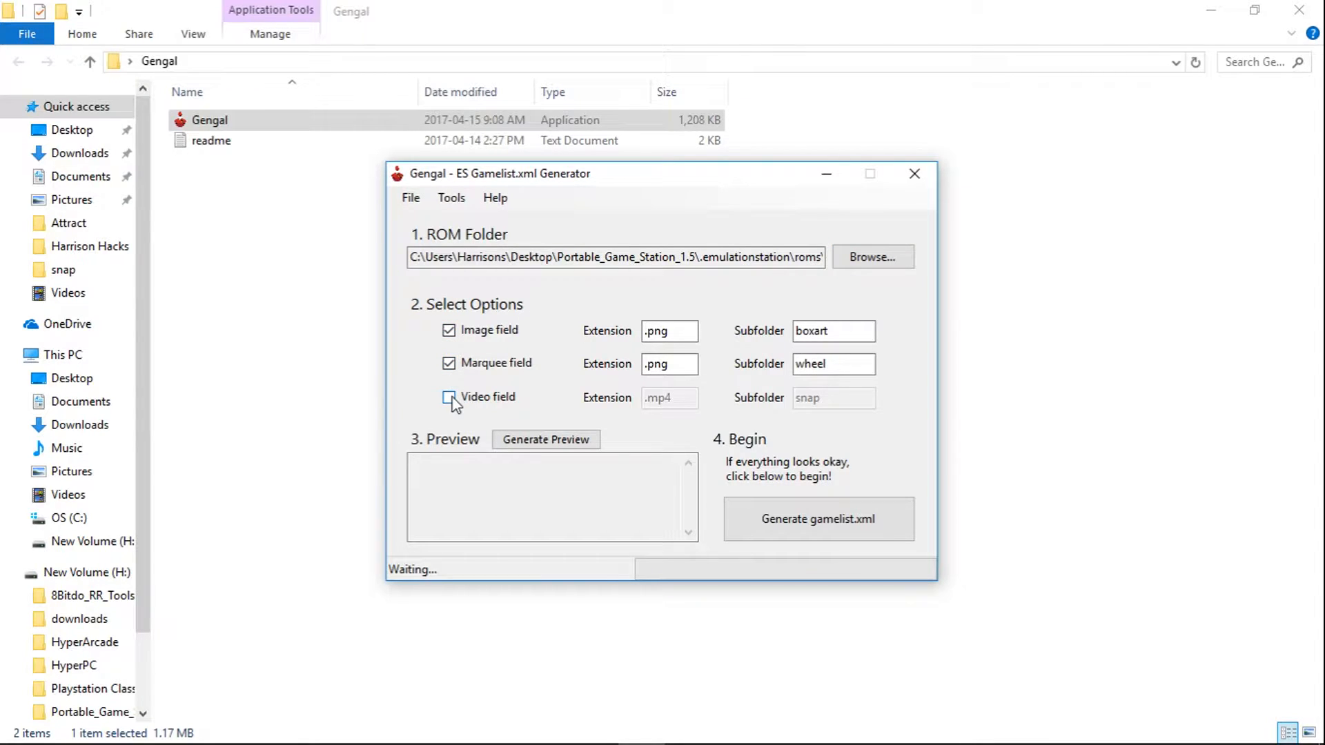
pyautogui.click(449, 397)
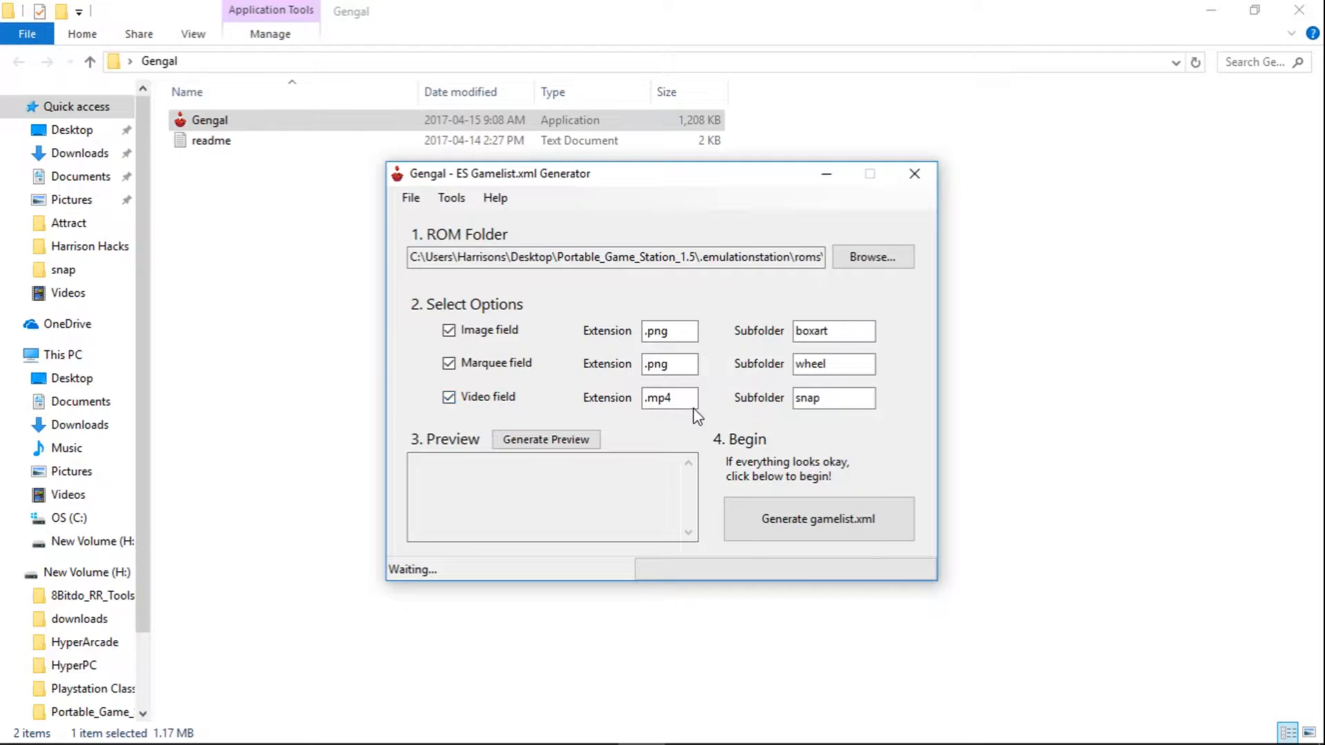
pyautogui.click(832, 331)
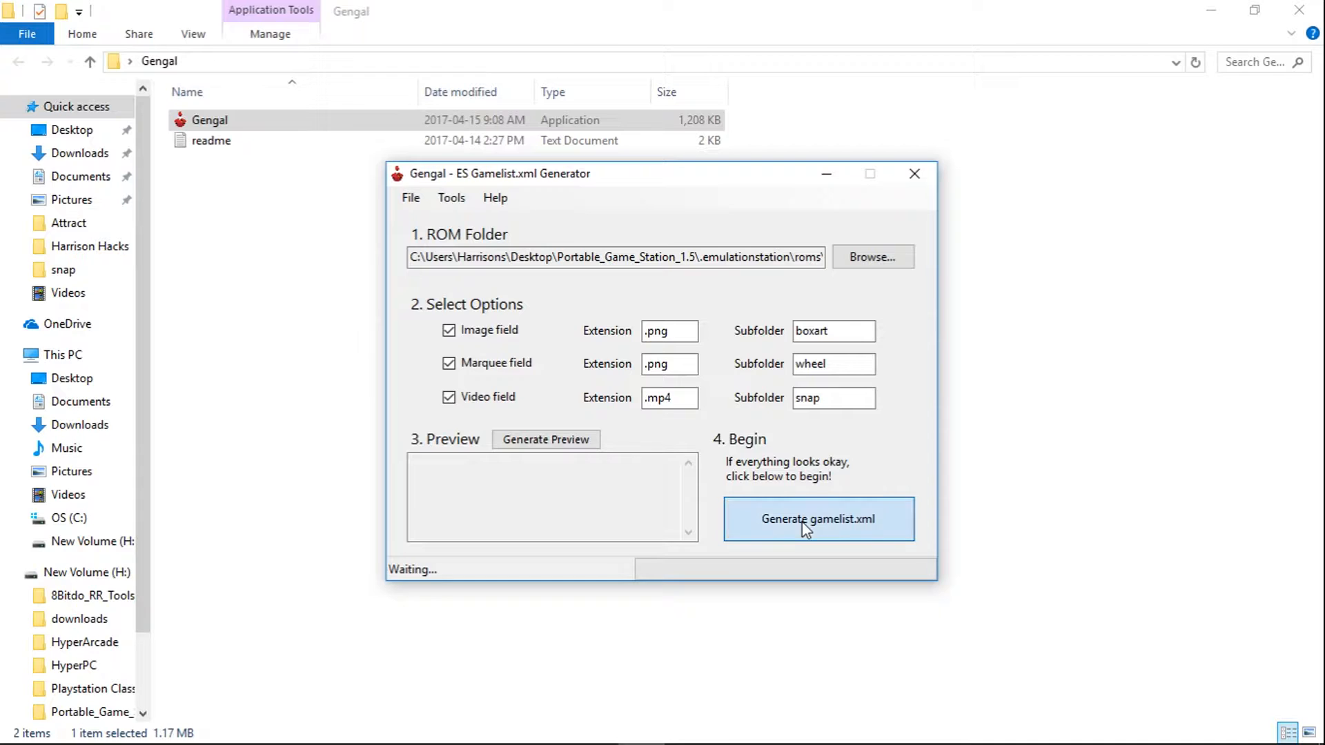
# Step: Generate gamelist.xml and dismiss the Complete message
pyautogui.click(817, 519)
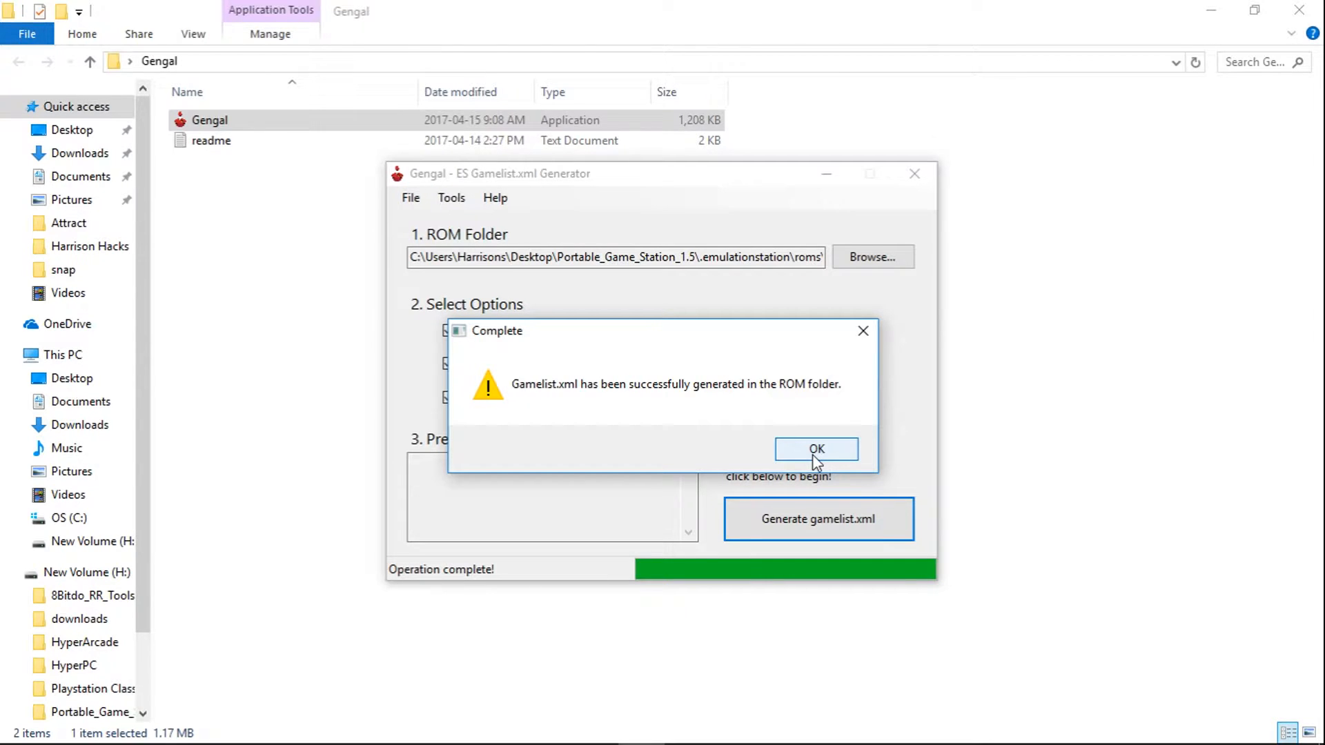
pyautogui.click(815, 449)
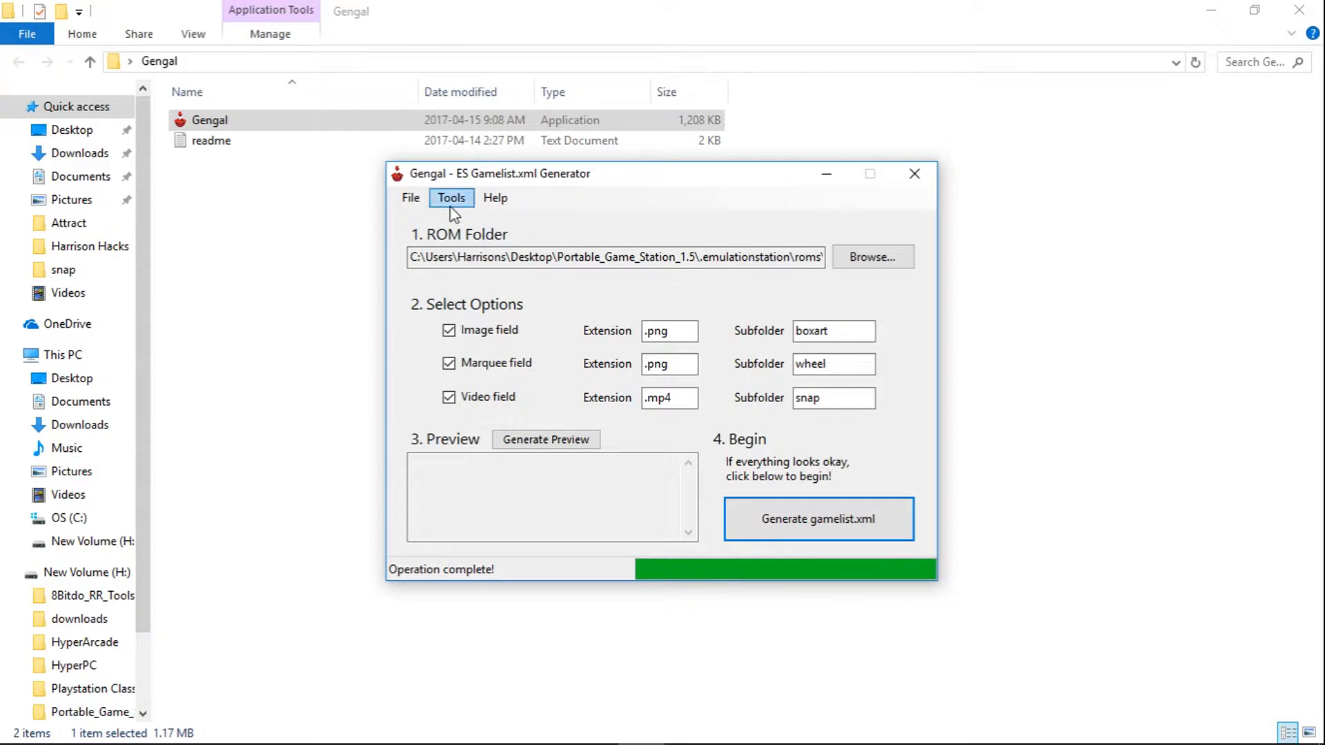
# Step: Quit Gengal via File > Exit
pyautogui.click(409, 197)
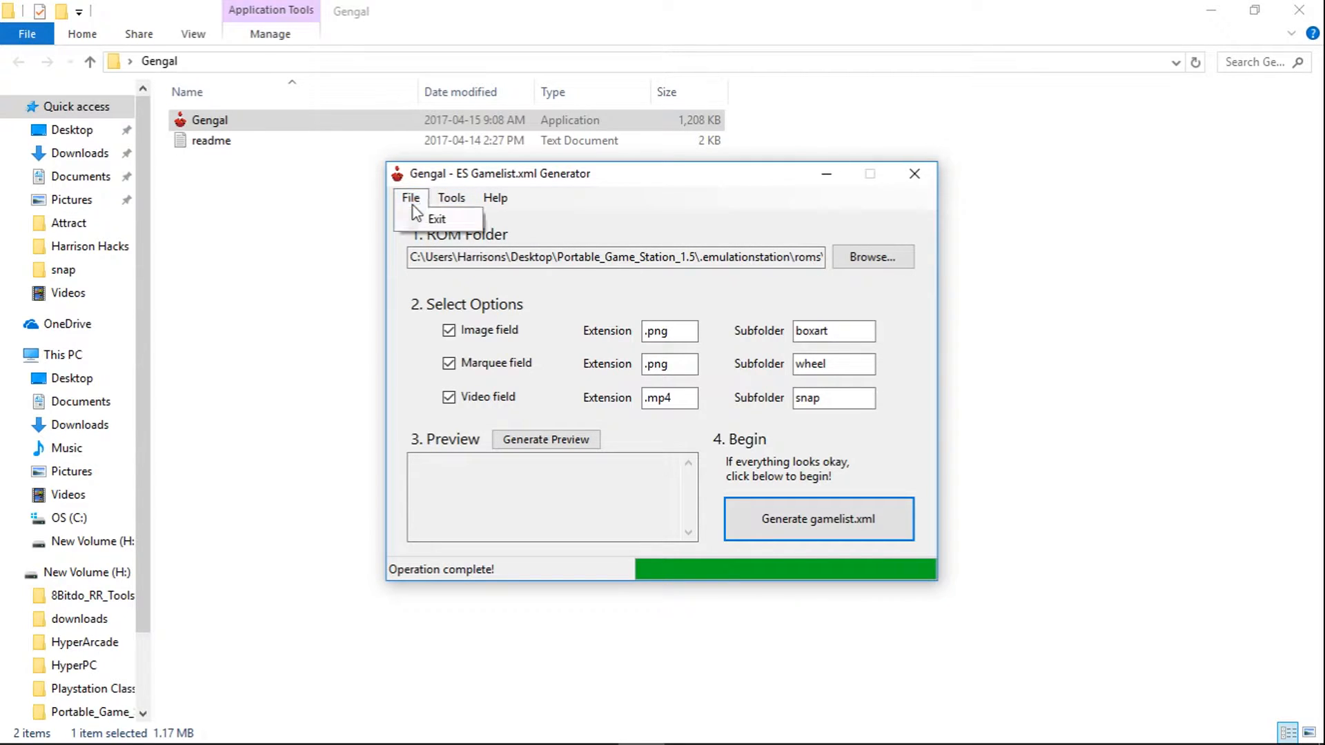
pyautogui.click(436, 219)
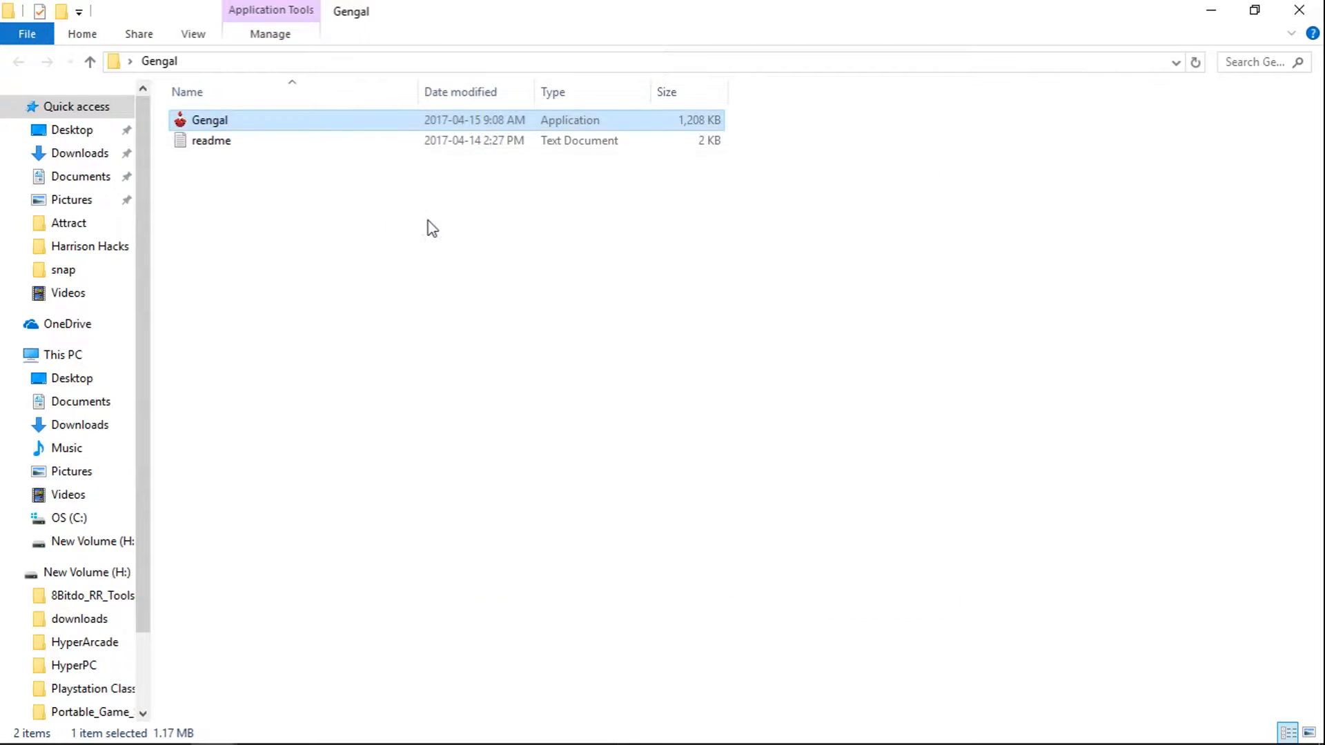
pyautogui.moveTo(1301, 9)
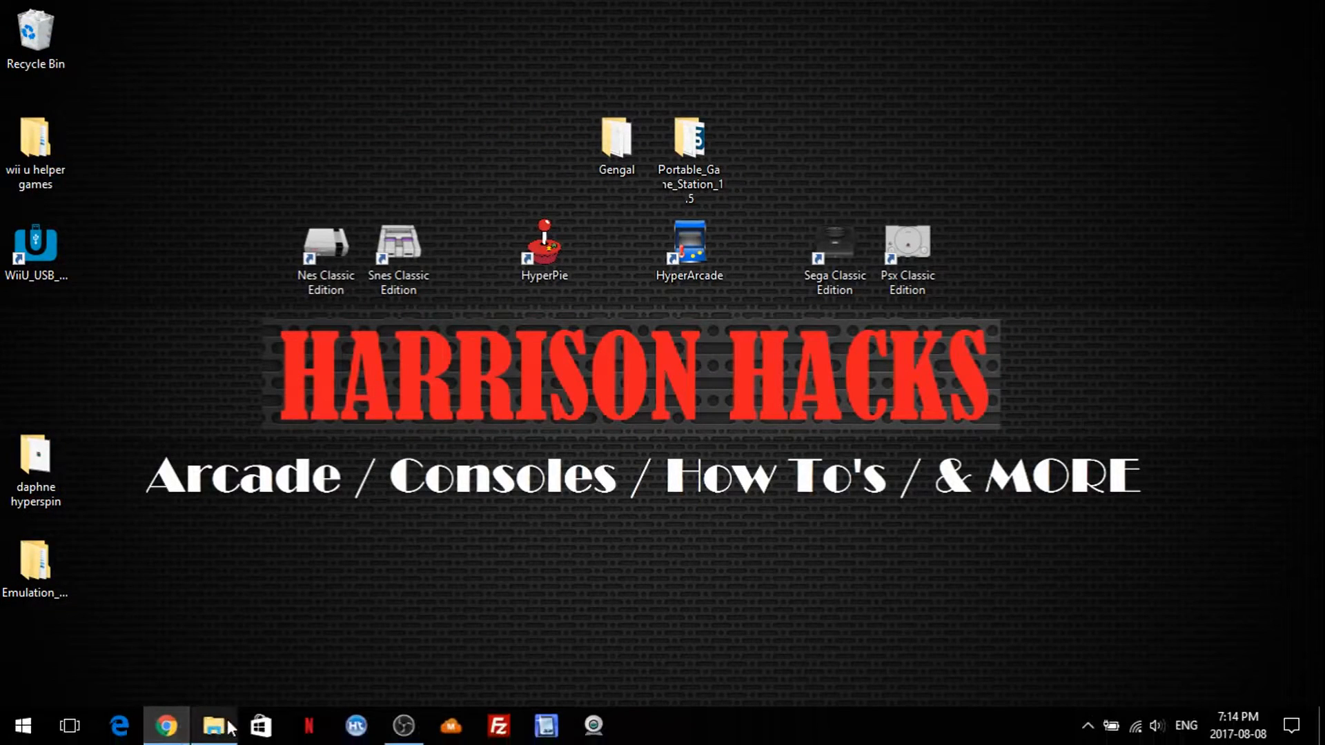
# Step: Restore and maximize the daphne folder window, then select the snap and wheel folders
pyautogui.click(214, 725)
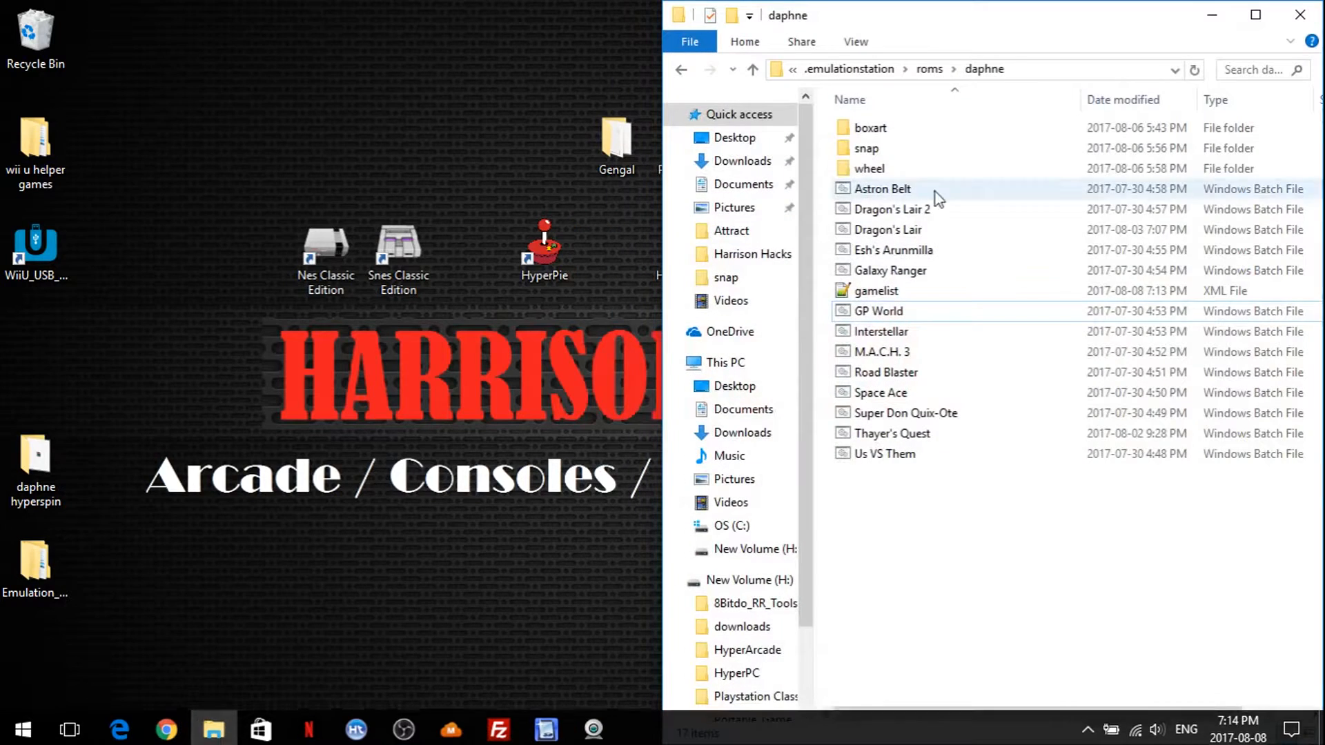
pyautogui.click(1256, 15)
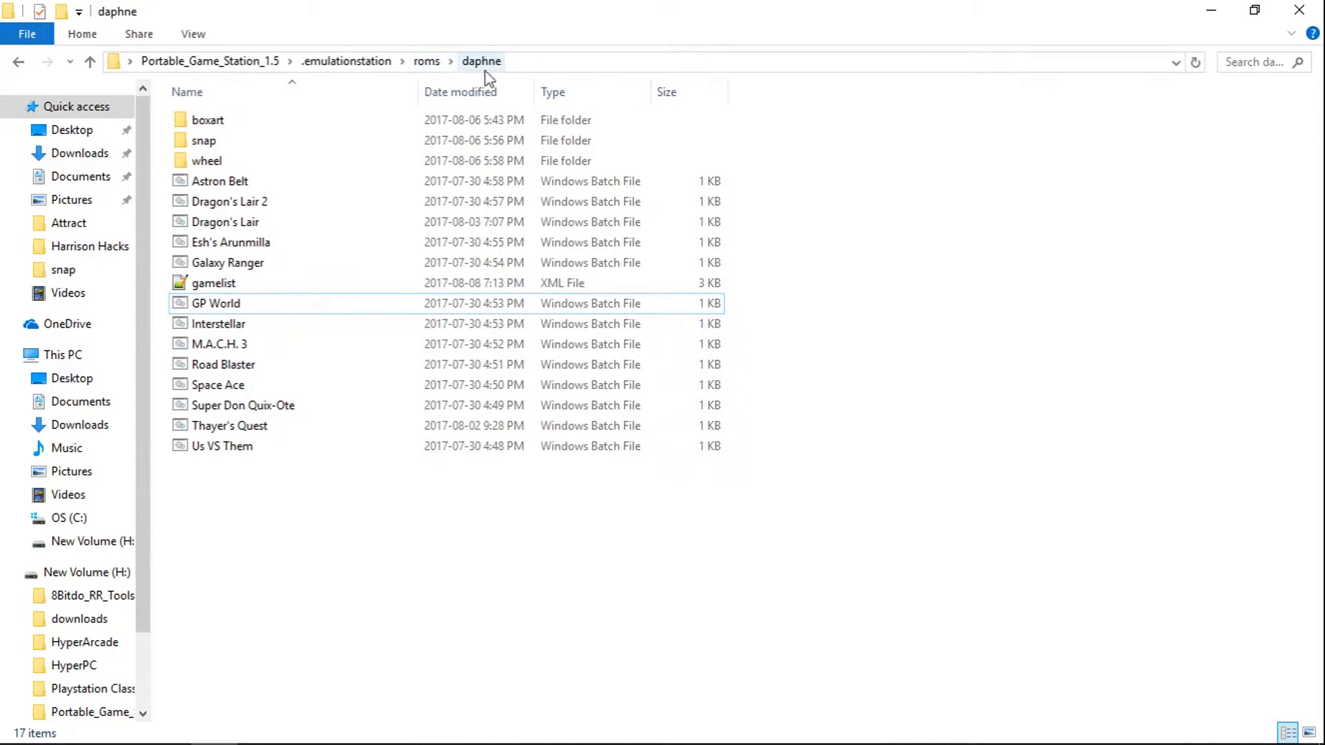
pyautogui.moveTo(213, 282)
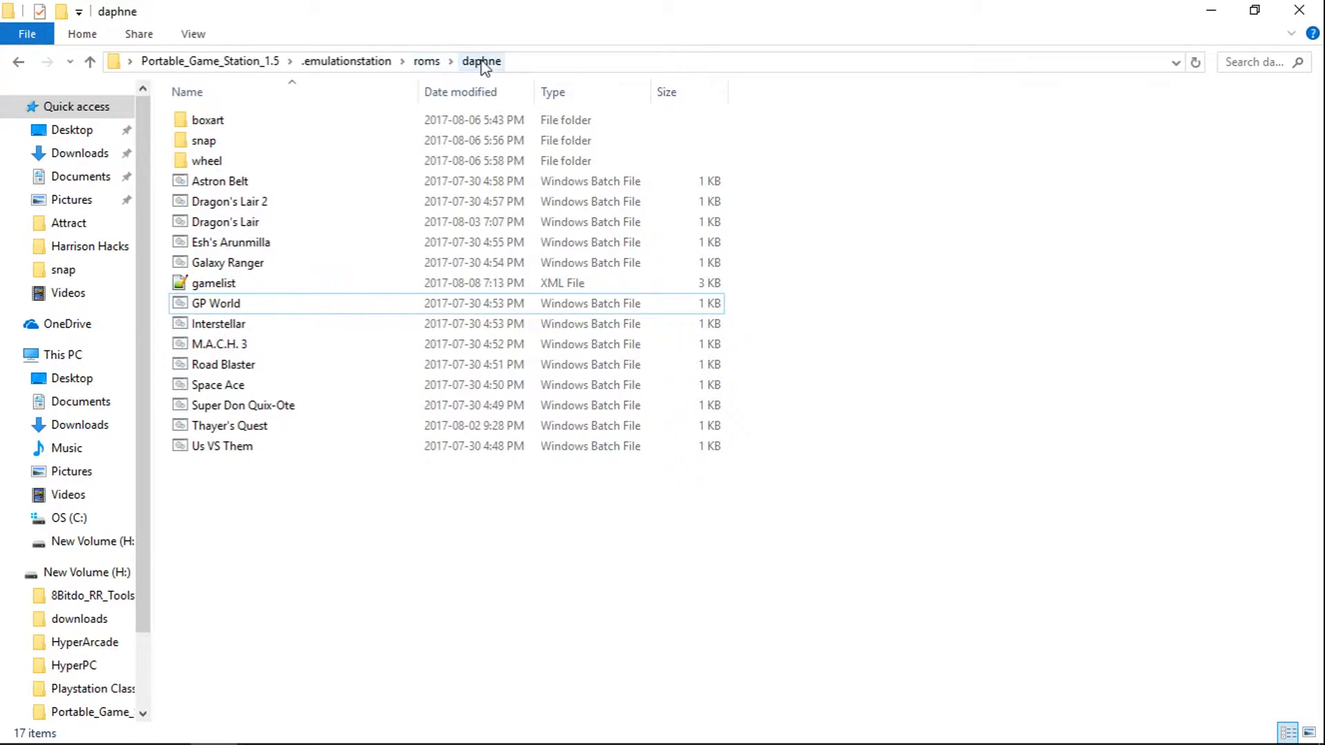
pyautogui.moveTo(244, 140)
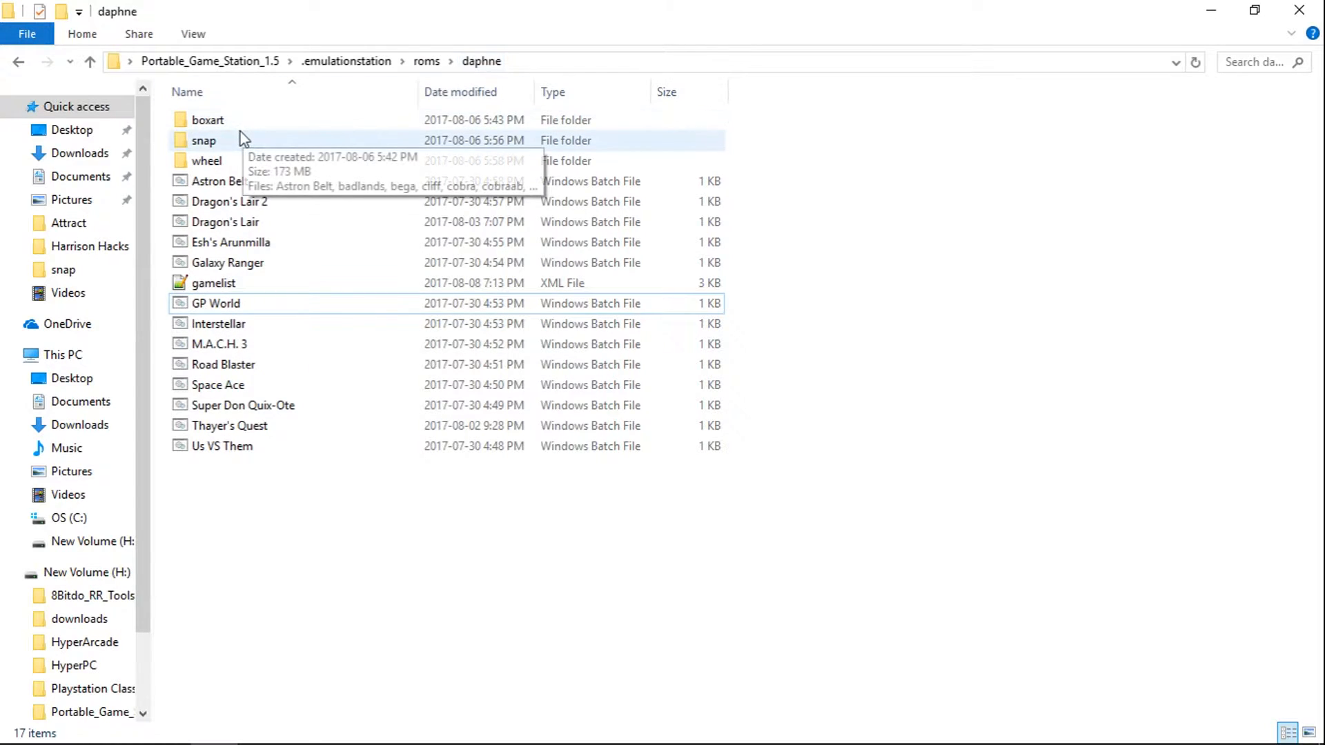
pyautogui.moveTo(226, 141)
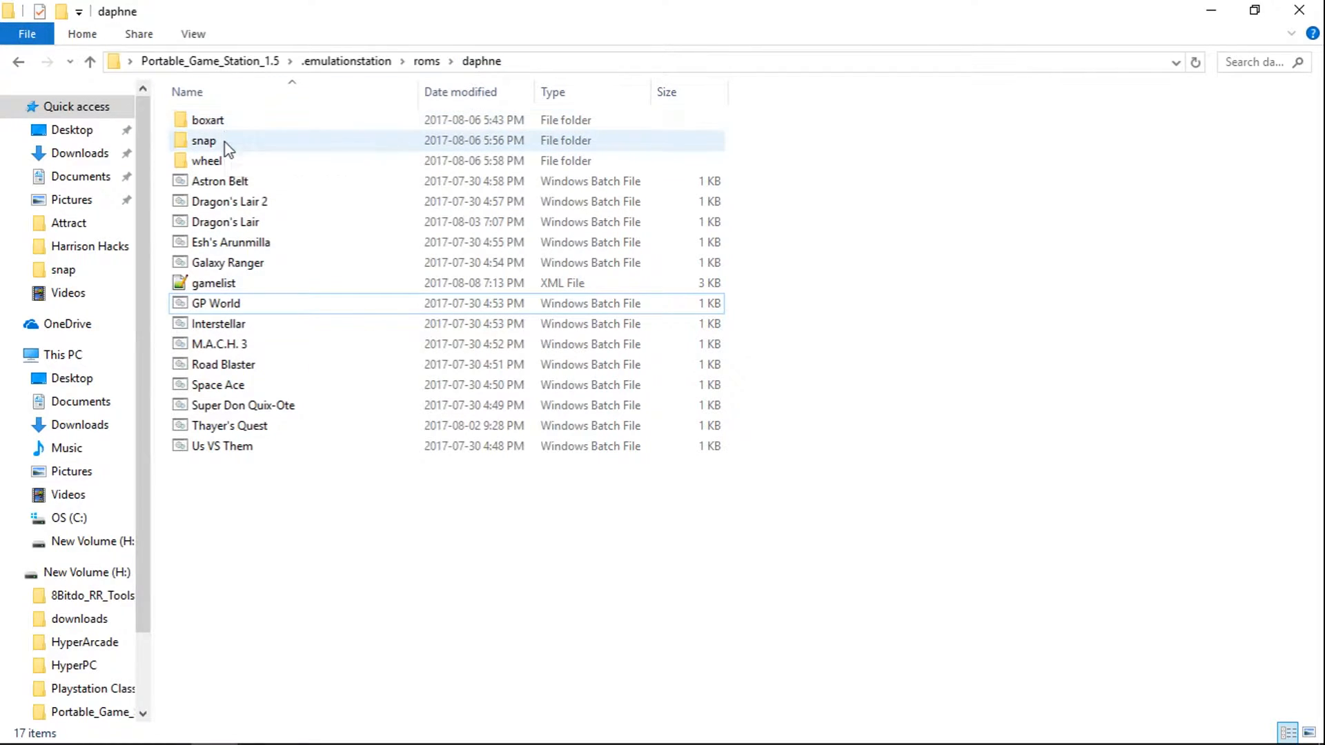
pyautogui.click(207, 119)
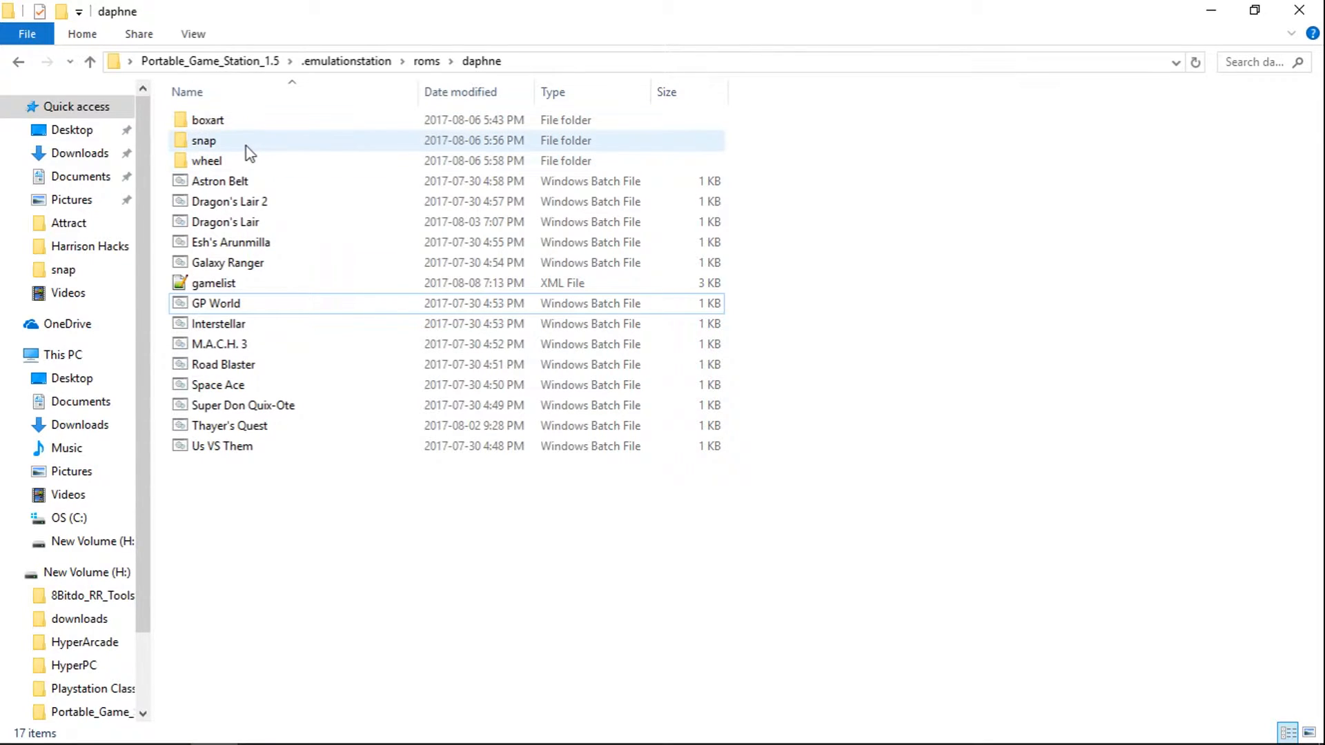
pyautogui.click(206, 161)
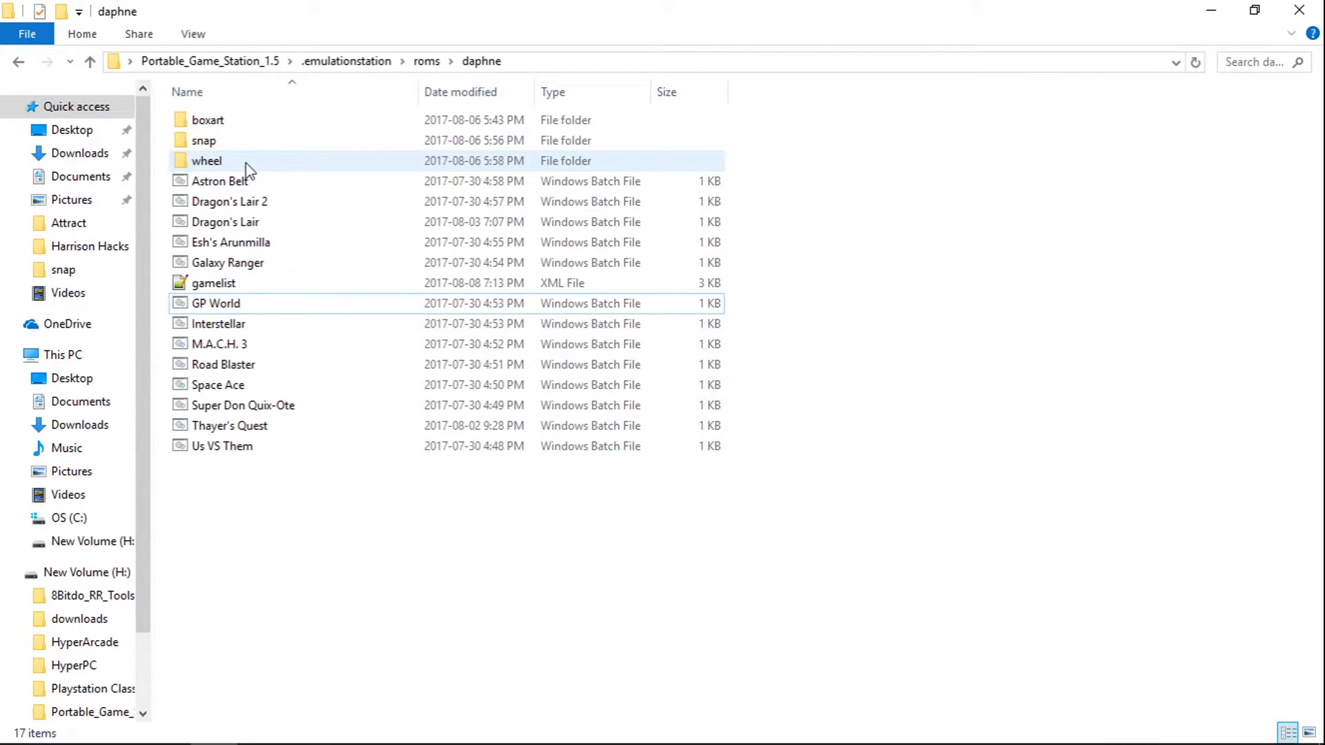
pyautogui.click(206, 161)
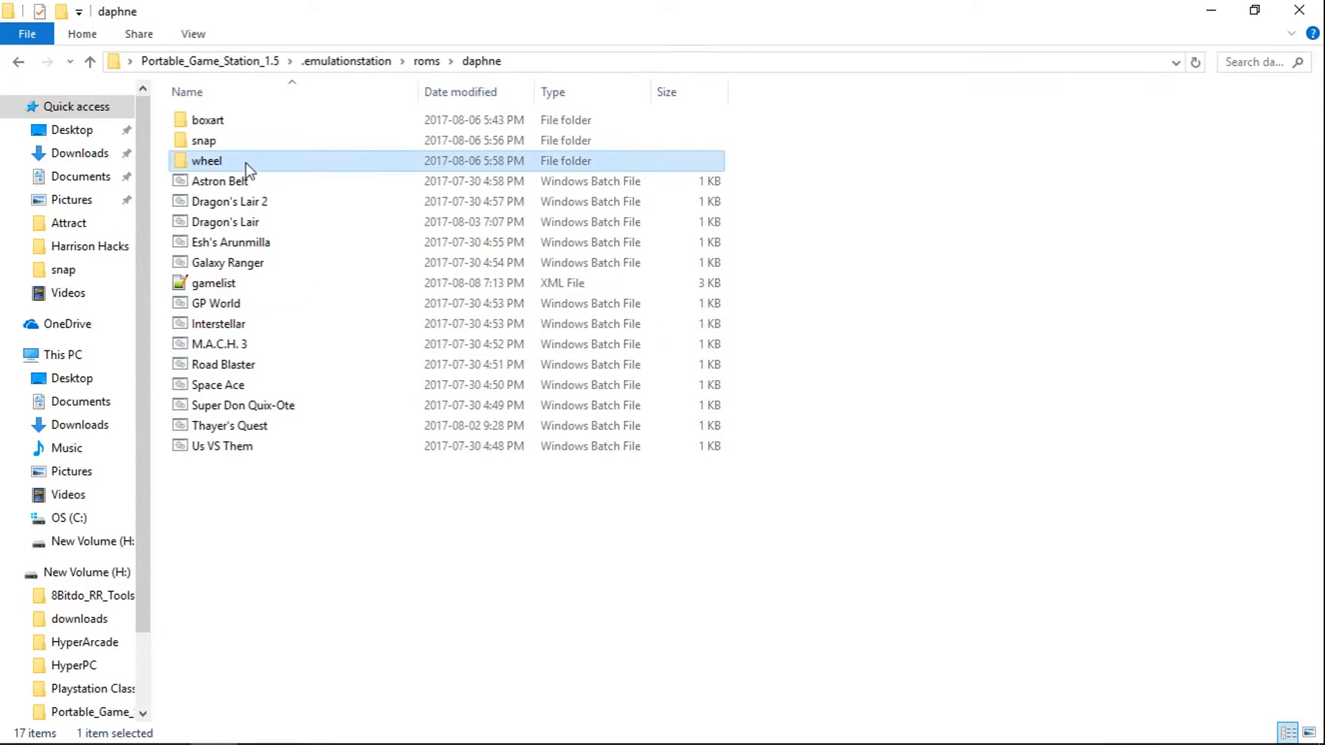
# Step: Check the wheel and boxart folders, ending inside the snap folder of videos
pyautogui.doubleClick(206, 161)
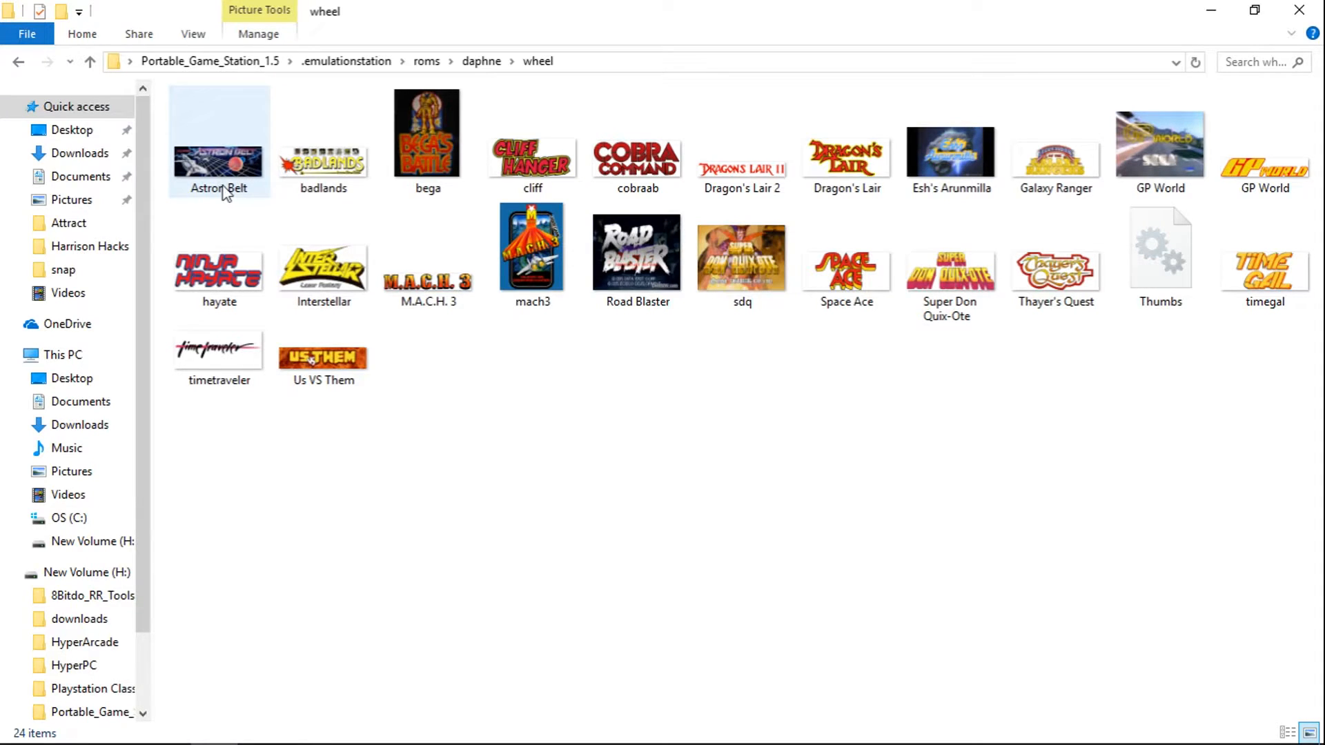
pyautogui.click(89, 60)
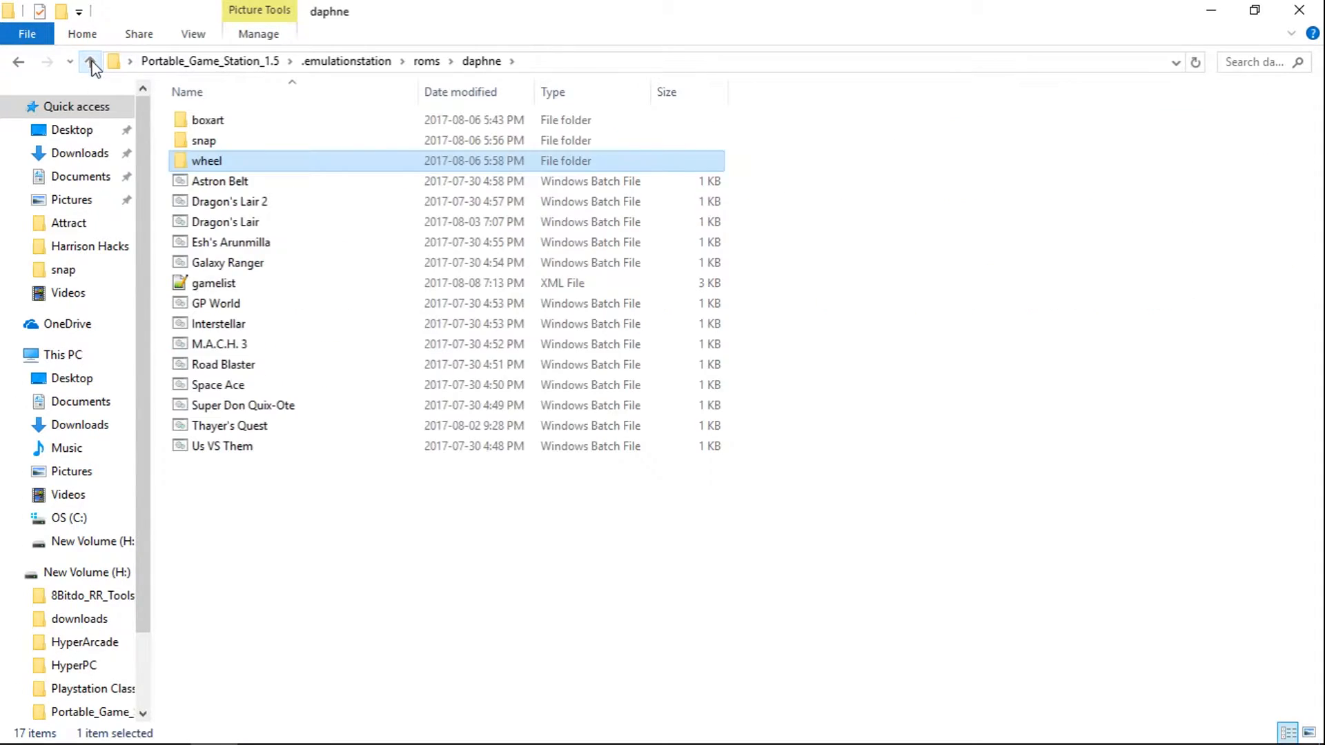
pyautogui.moveTo(237, 118)
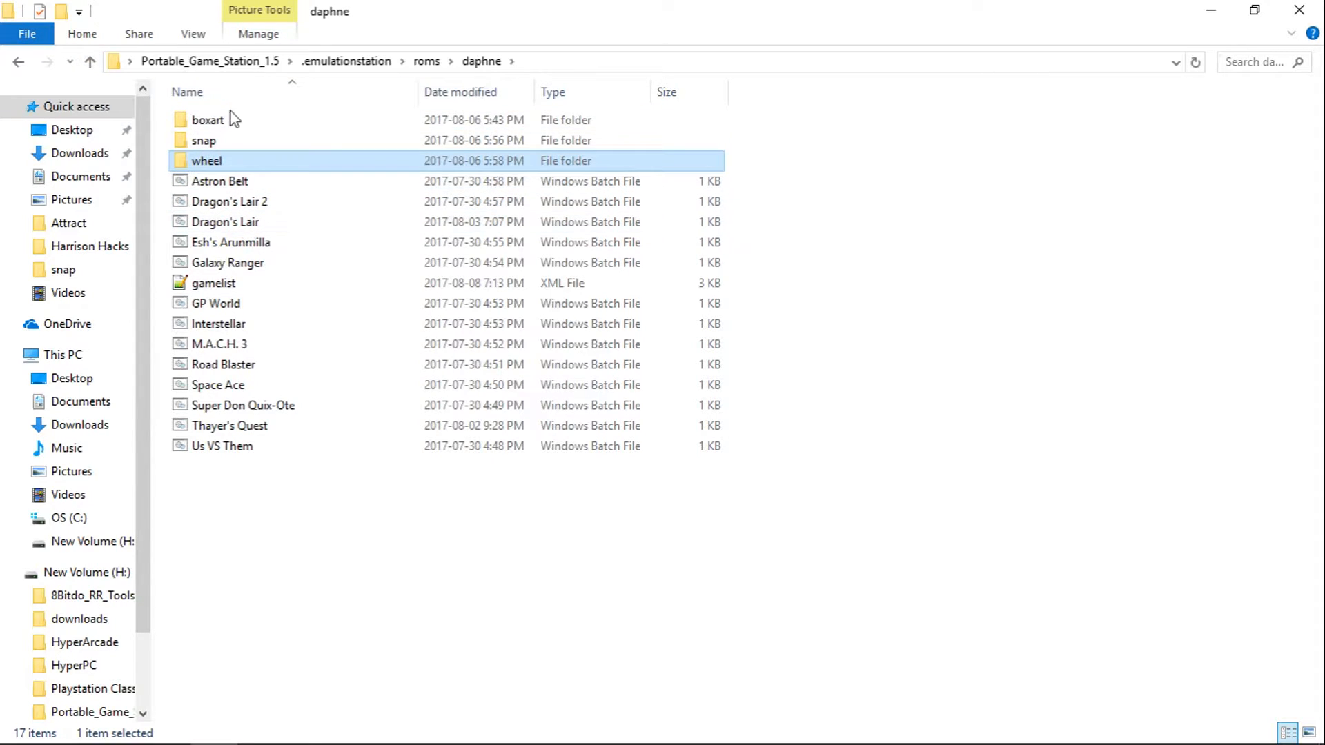
pyautogui.doubleClick(207, 120)
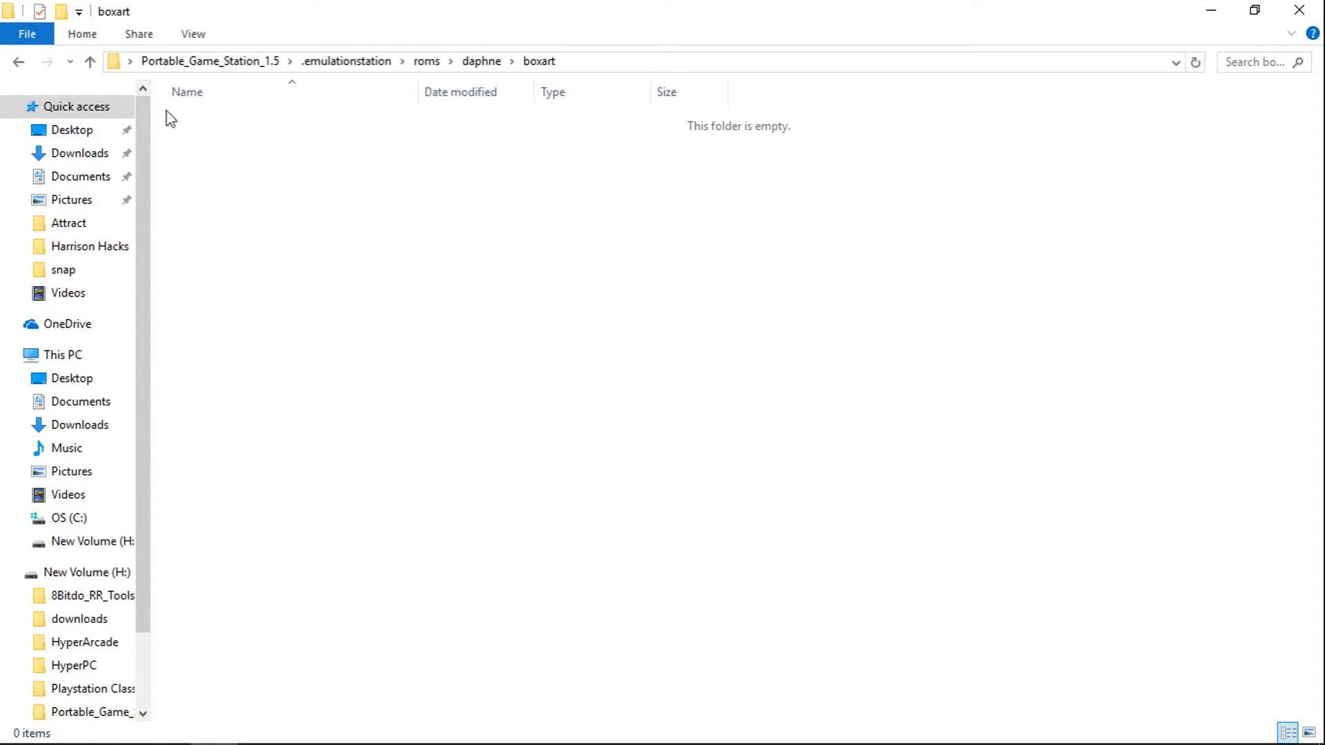
pyautogui.click(87, 61)
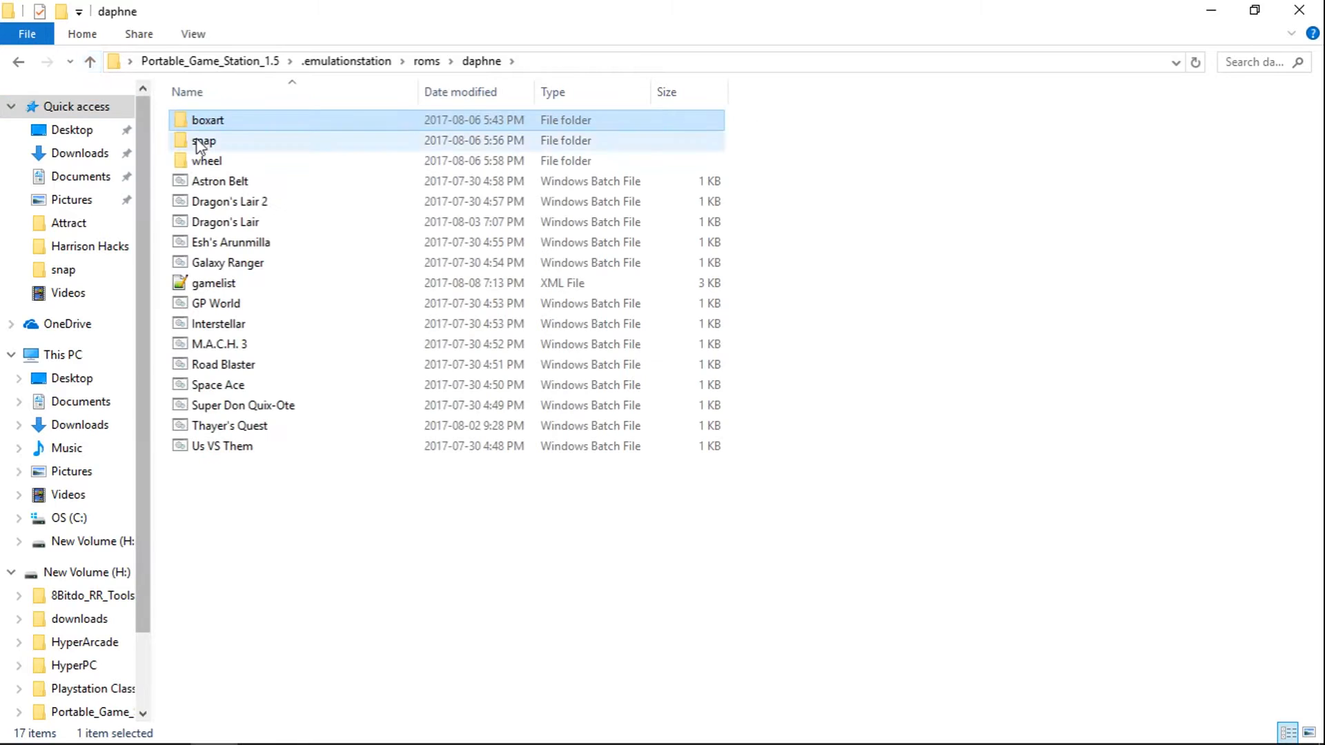
pyautogui.doubleClick(202, 140)
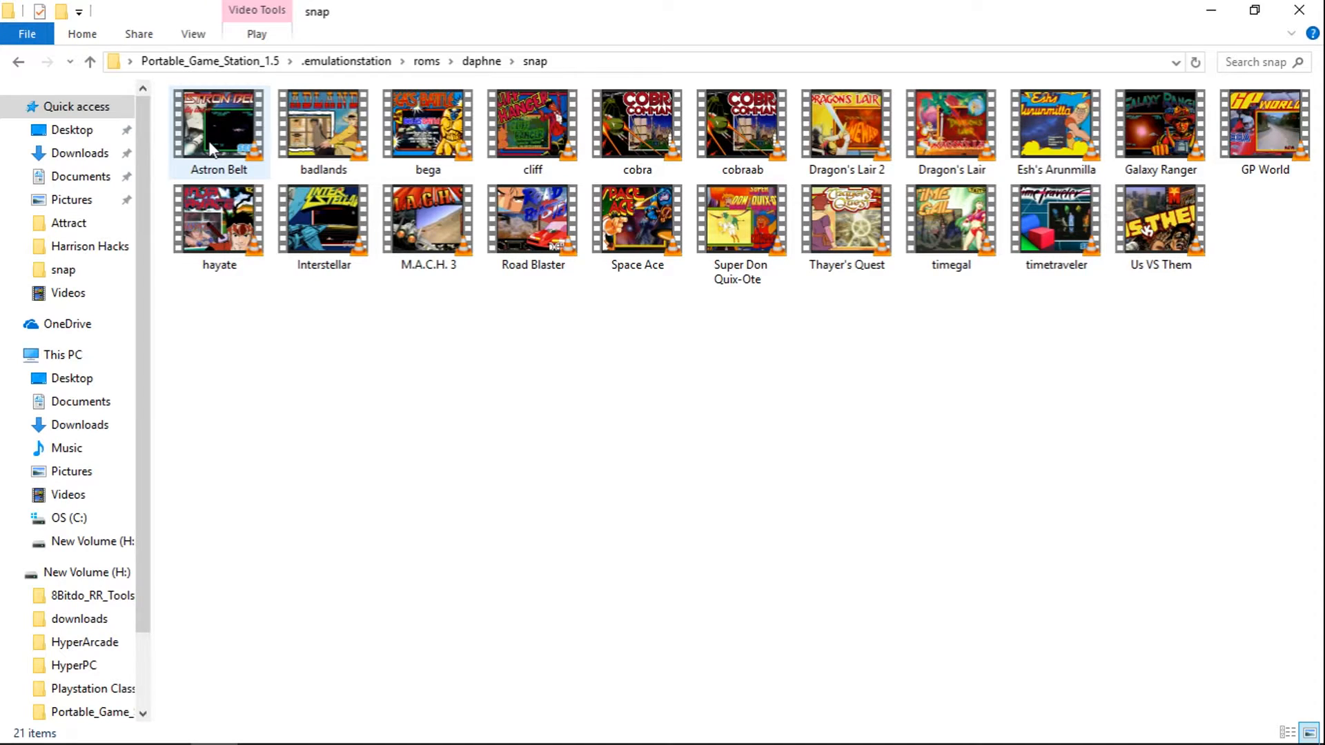
pyautogui.moveTo(90, 60)
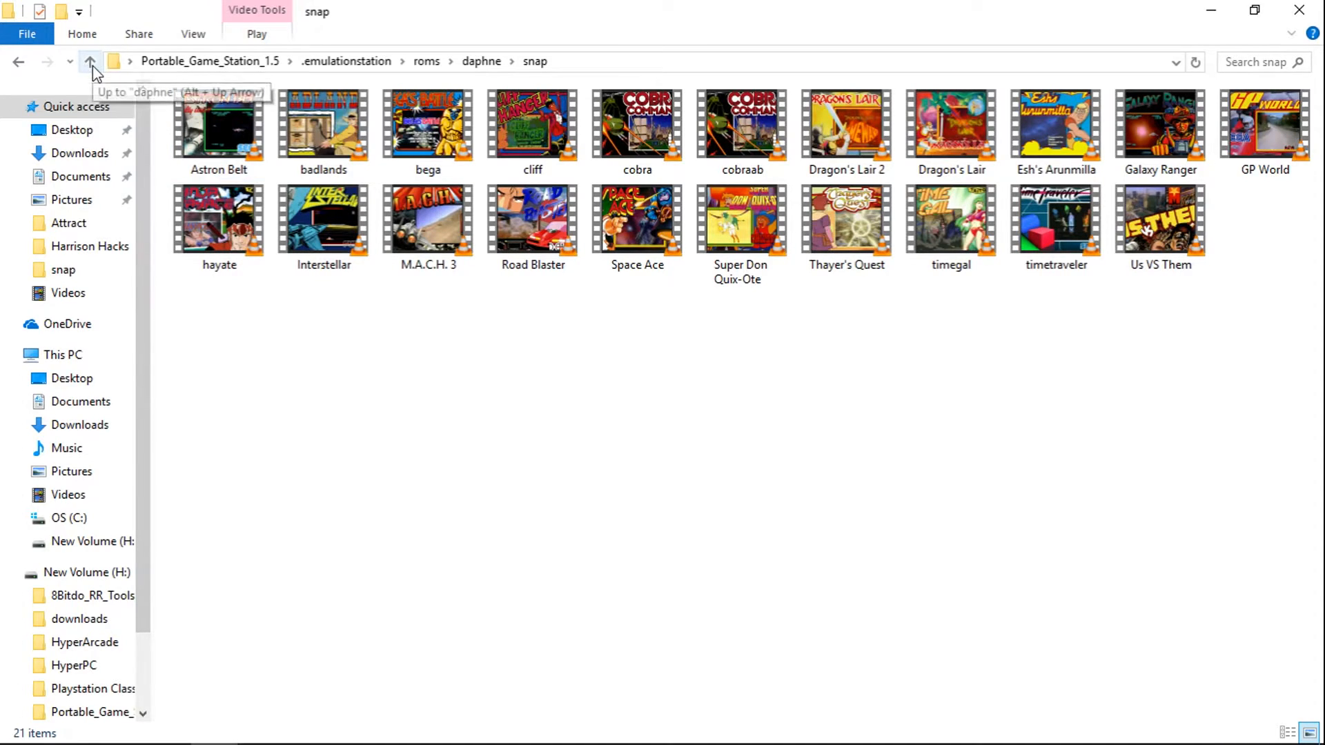
# Step: Go up to Portable_Game_Station_1.5 and select Launch Portable (Windowed)
pyautogui.click(91, 60)
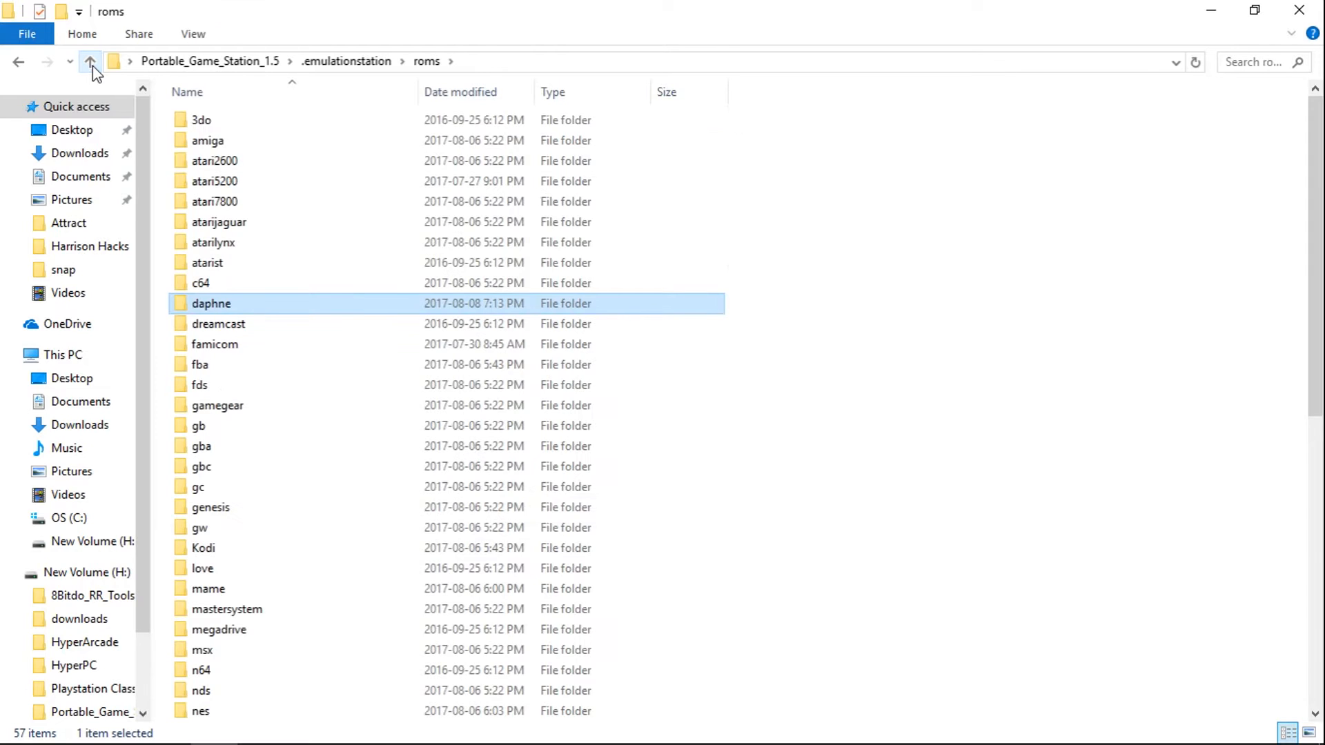
pyautogui.click(89, 61)
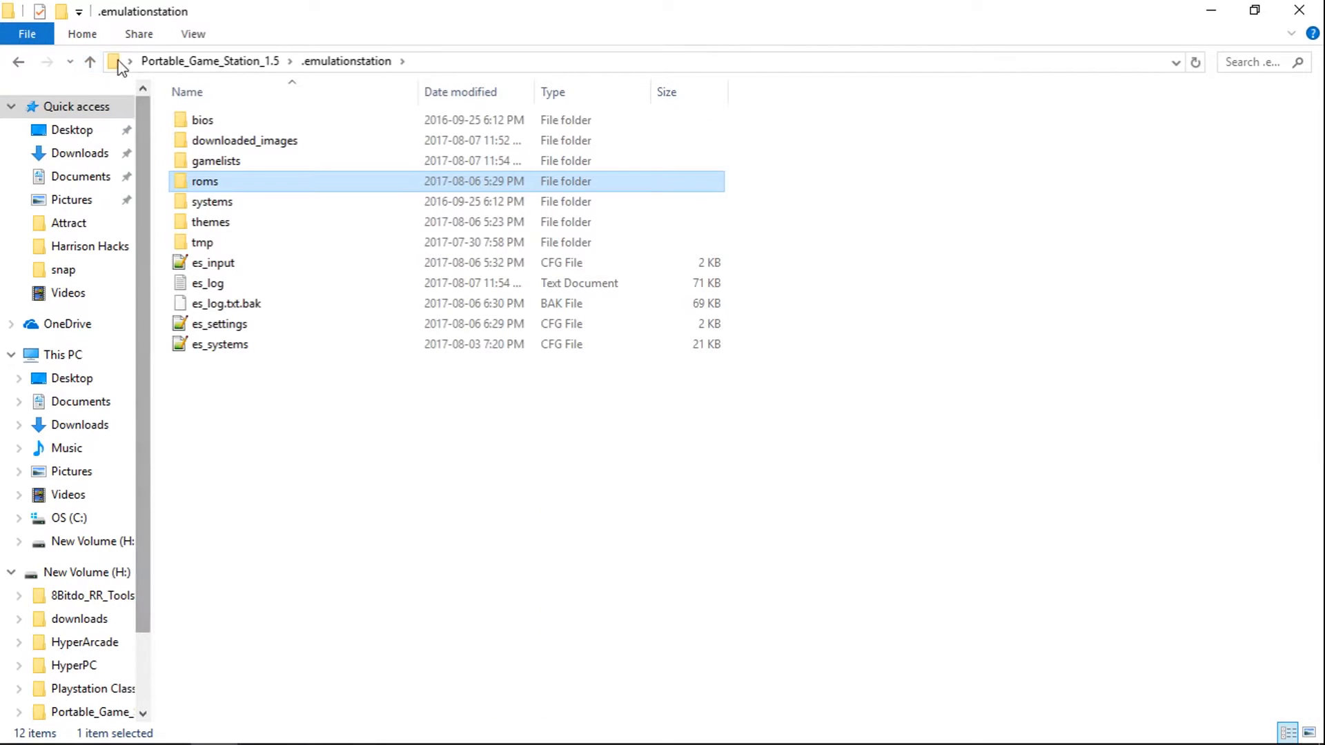
pyautogui.click(89, 60)
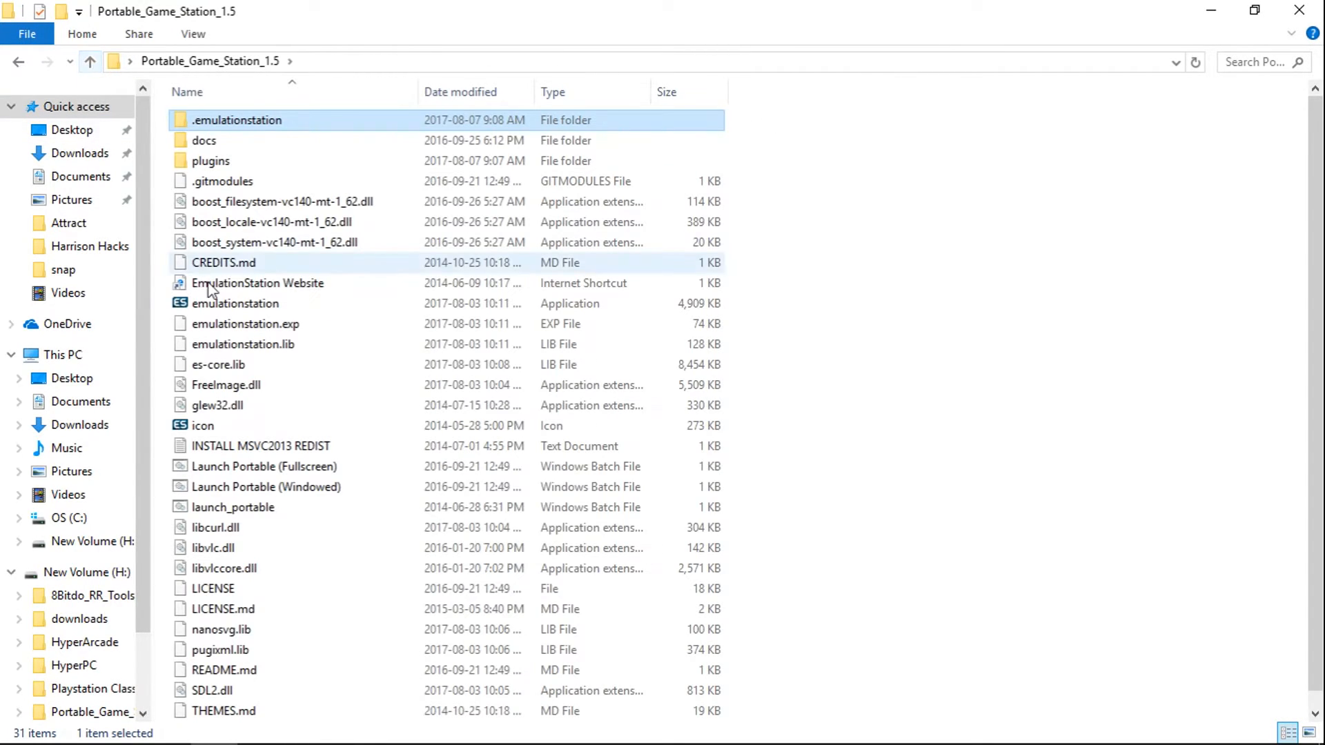
pyautogui.click(266, 486)
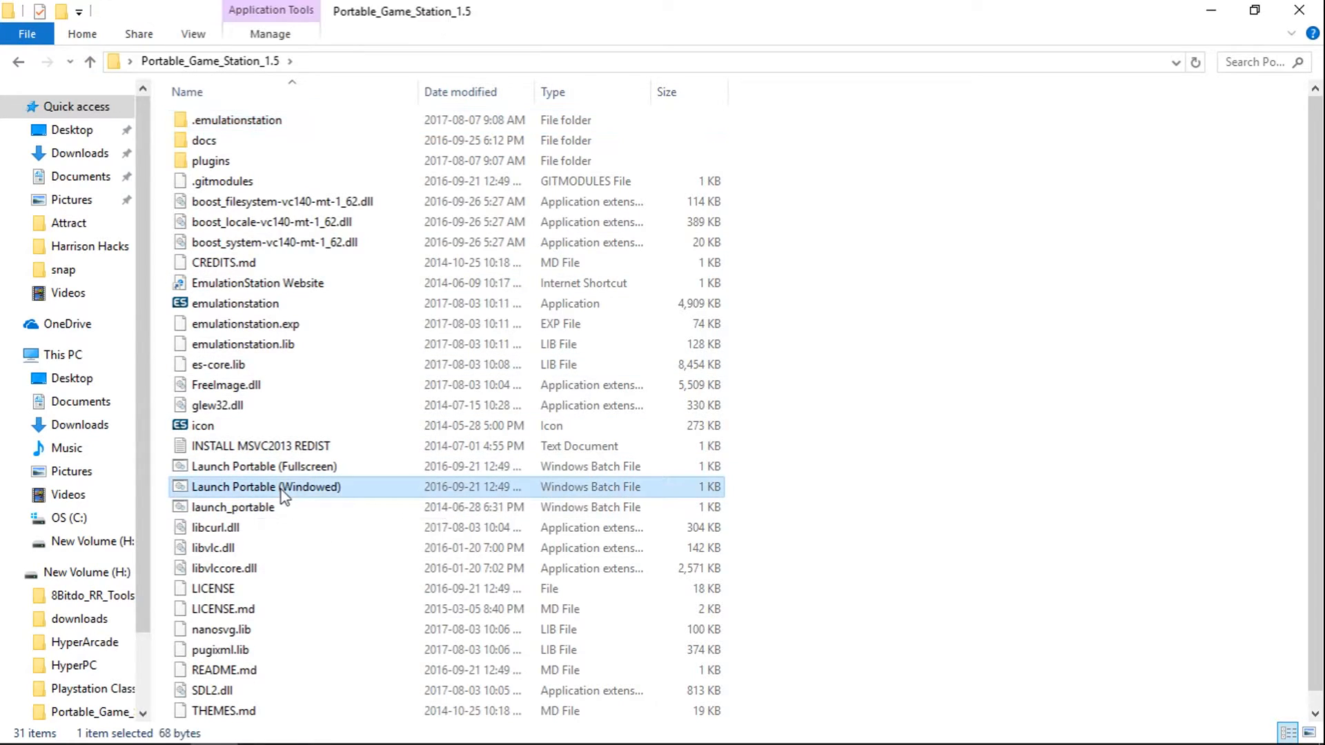
# Step: Run Launch Portable (Windowed), browse Daphne games, and bring up the quit menu
pyautogui.doubleClick(266, 487)
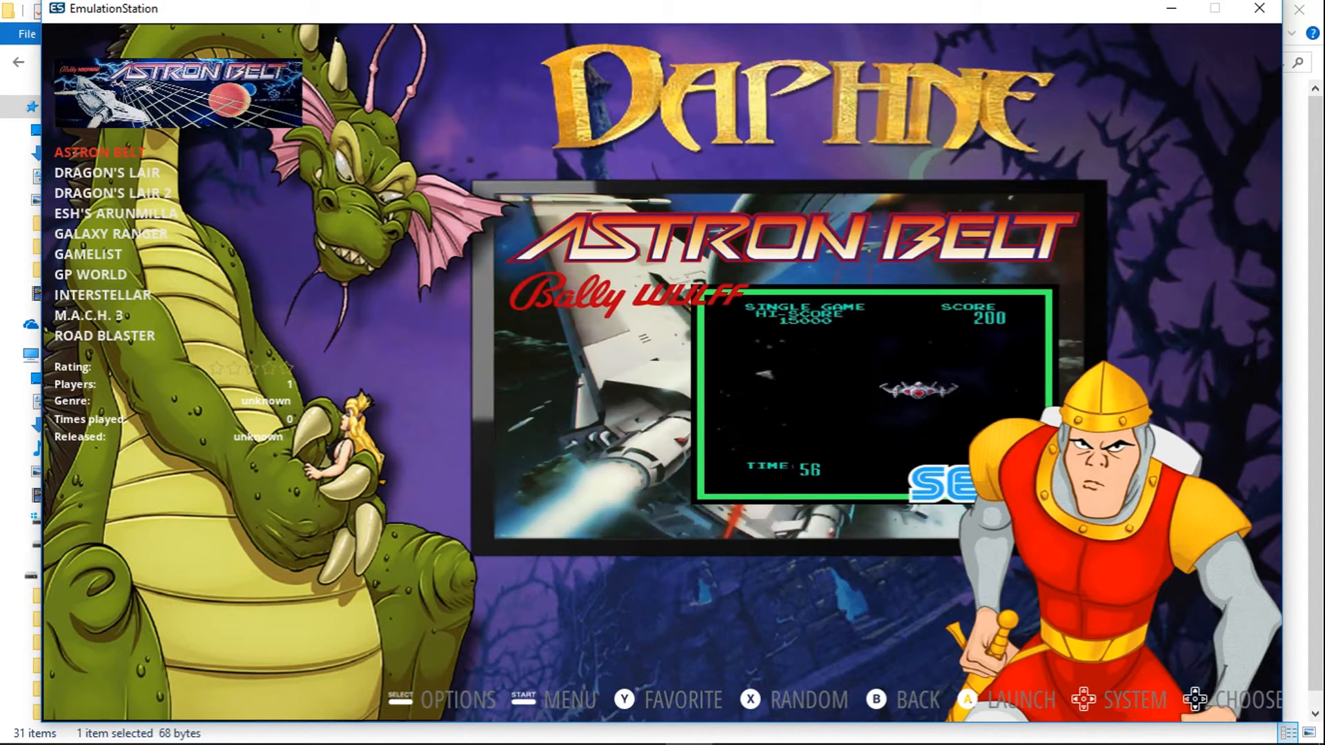
pyautogui.press('Escape')
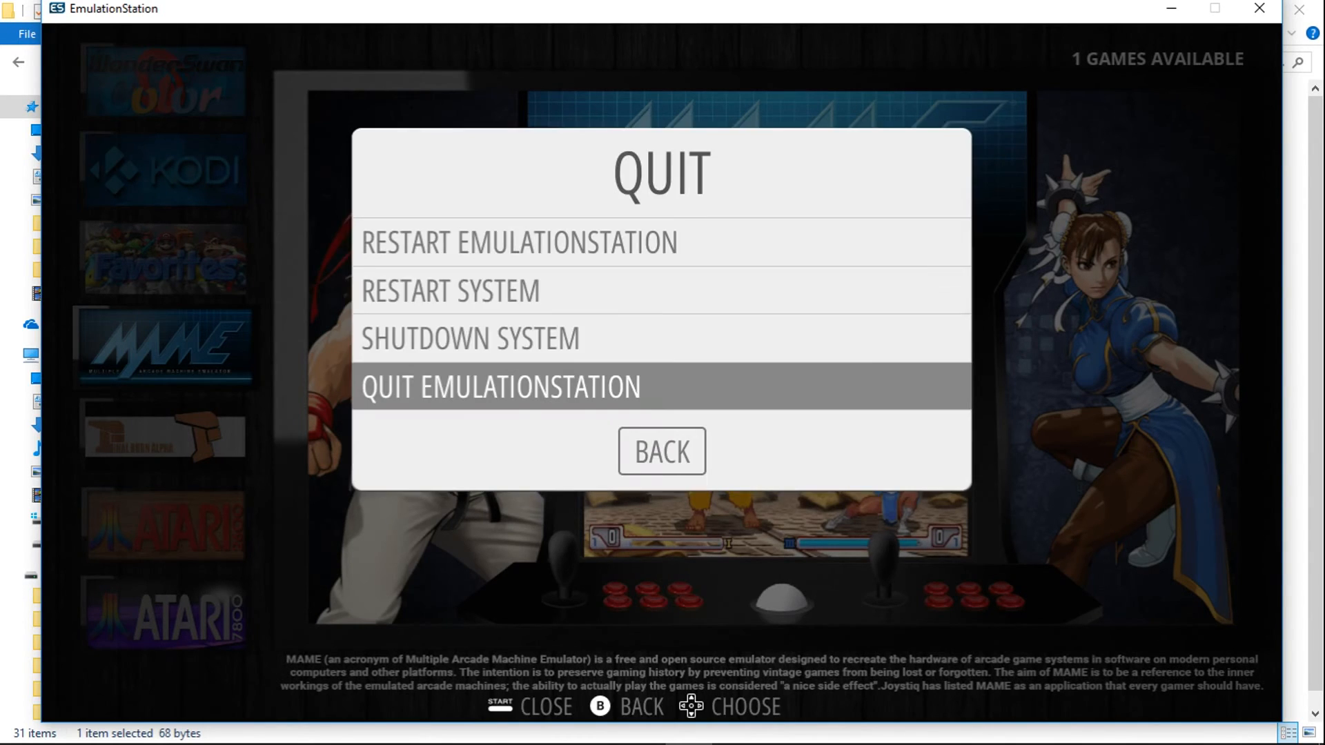
# Step: Quit EmulationStation and return to the Gengal gamelist generator forum thread in Chrome
pyautogui.click(500, 387)
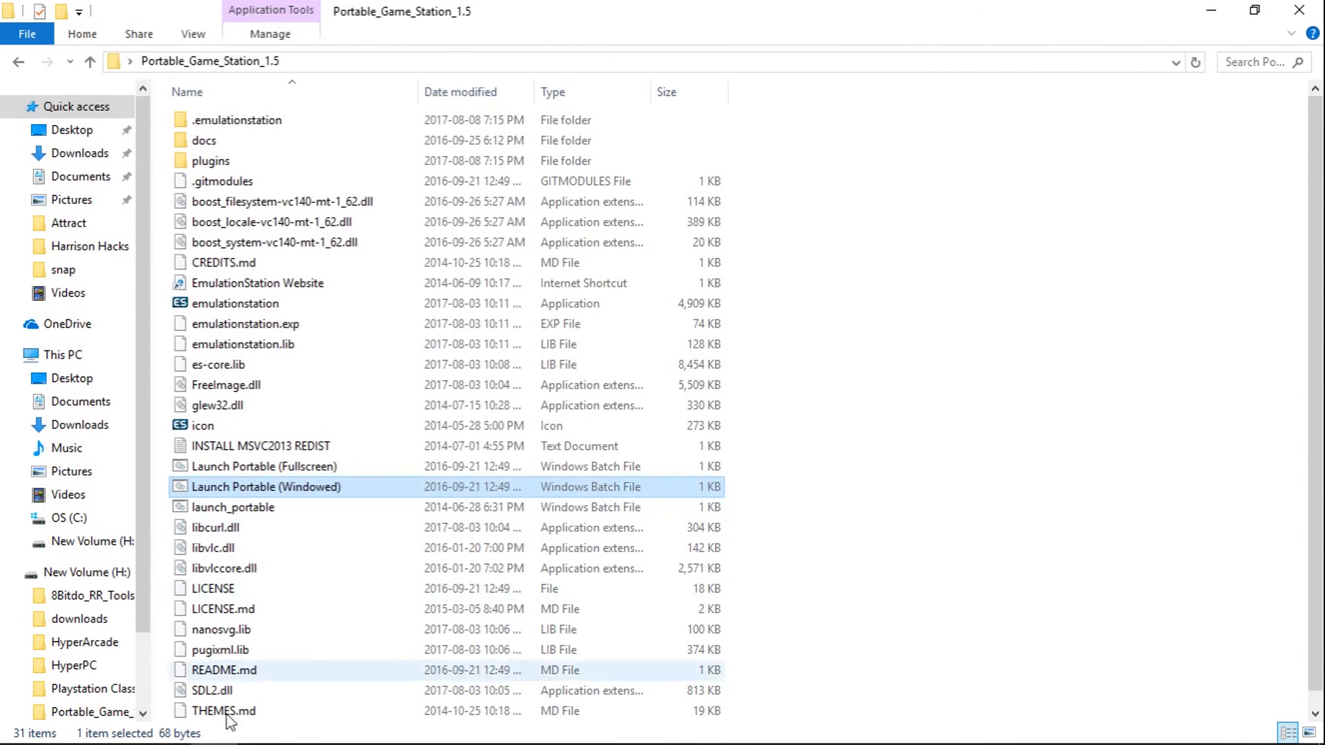
pyautogui.click(165, 725)
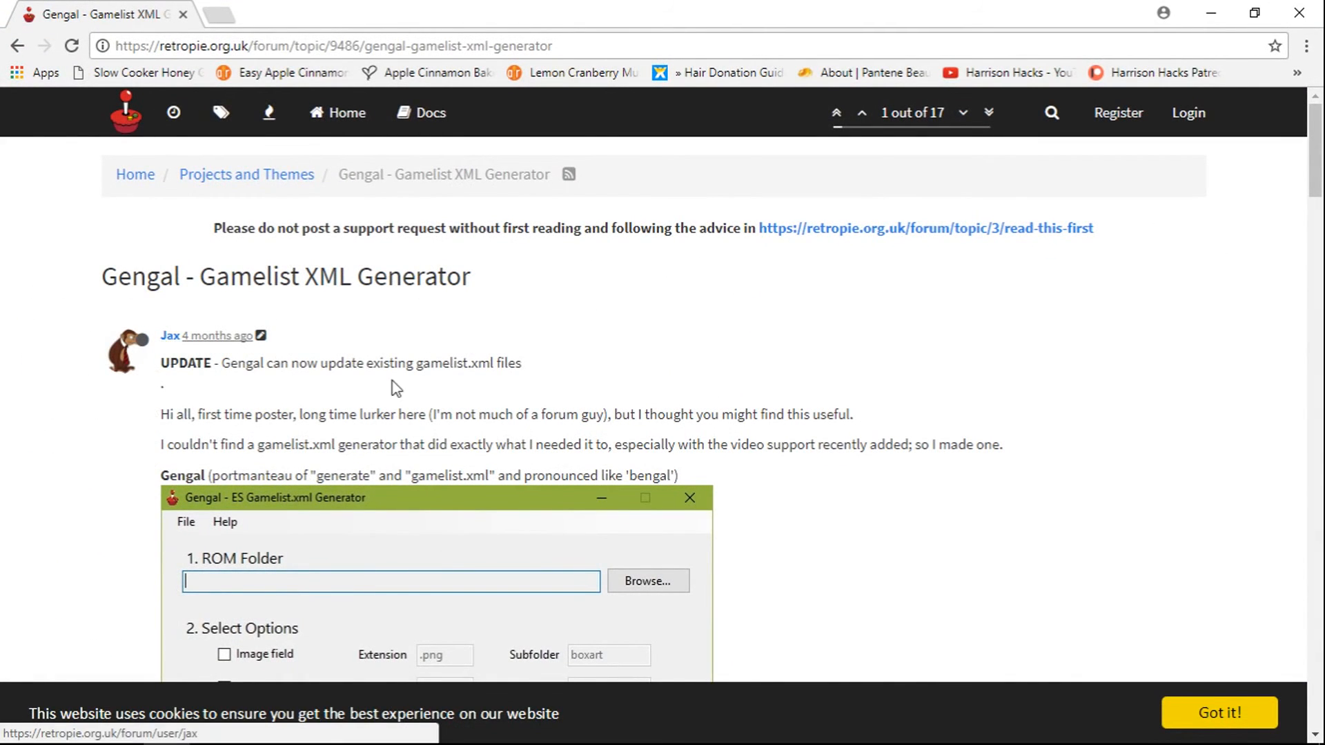
pyautogui.moveTo(549, 336)
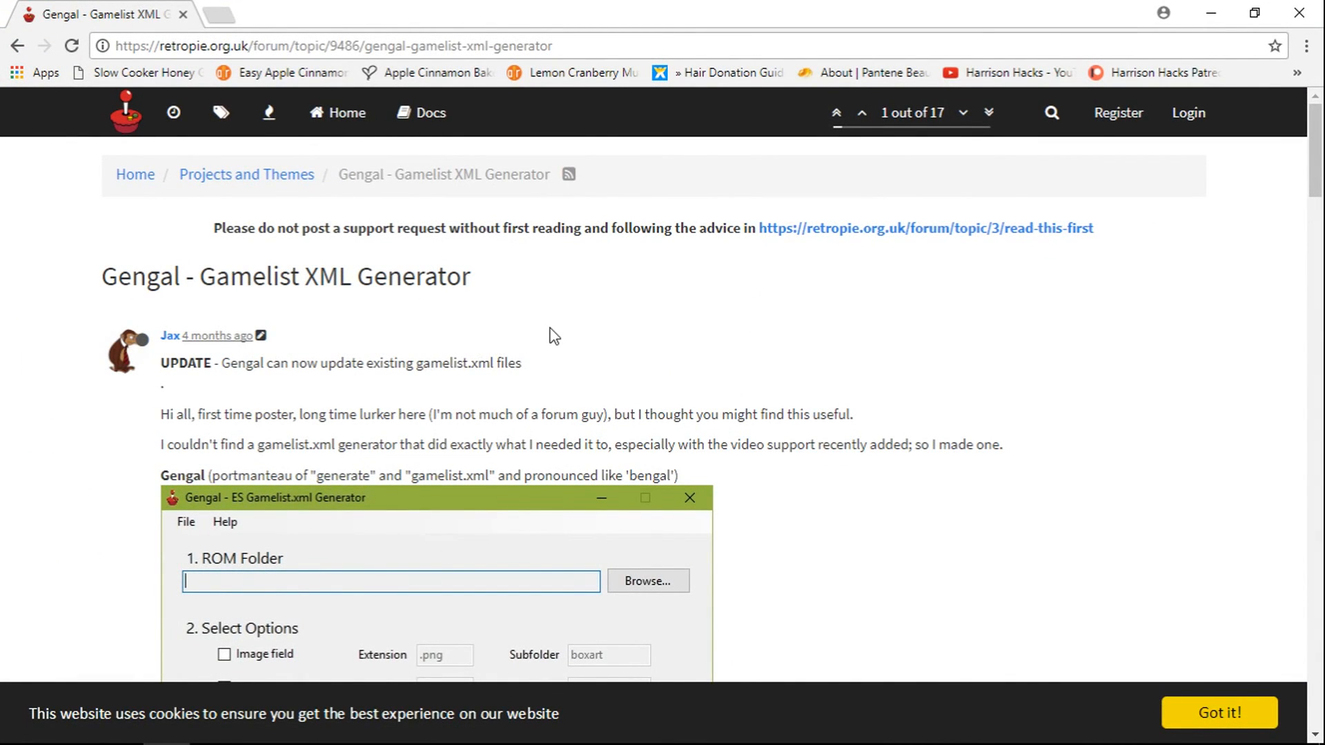